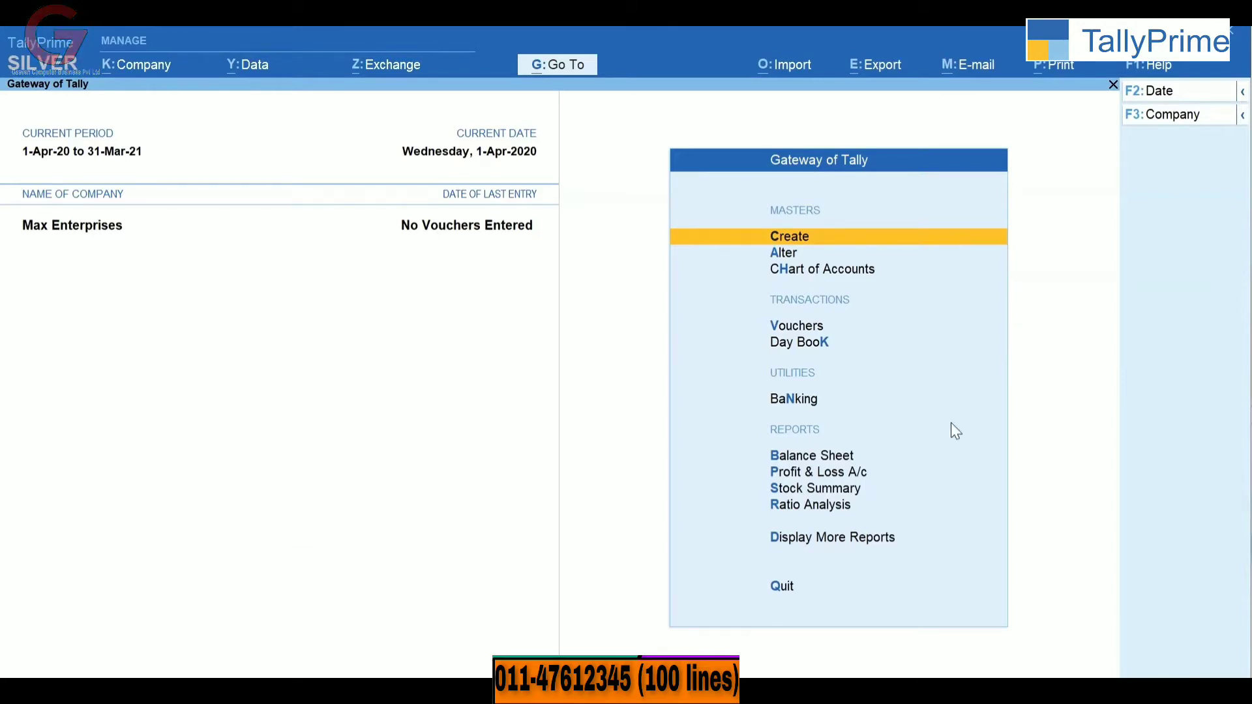
Step: Go to Vouchers from the Gateway of Tally for Max Enterprises
{"action": "left_click", "coordinate": [811, 455]}
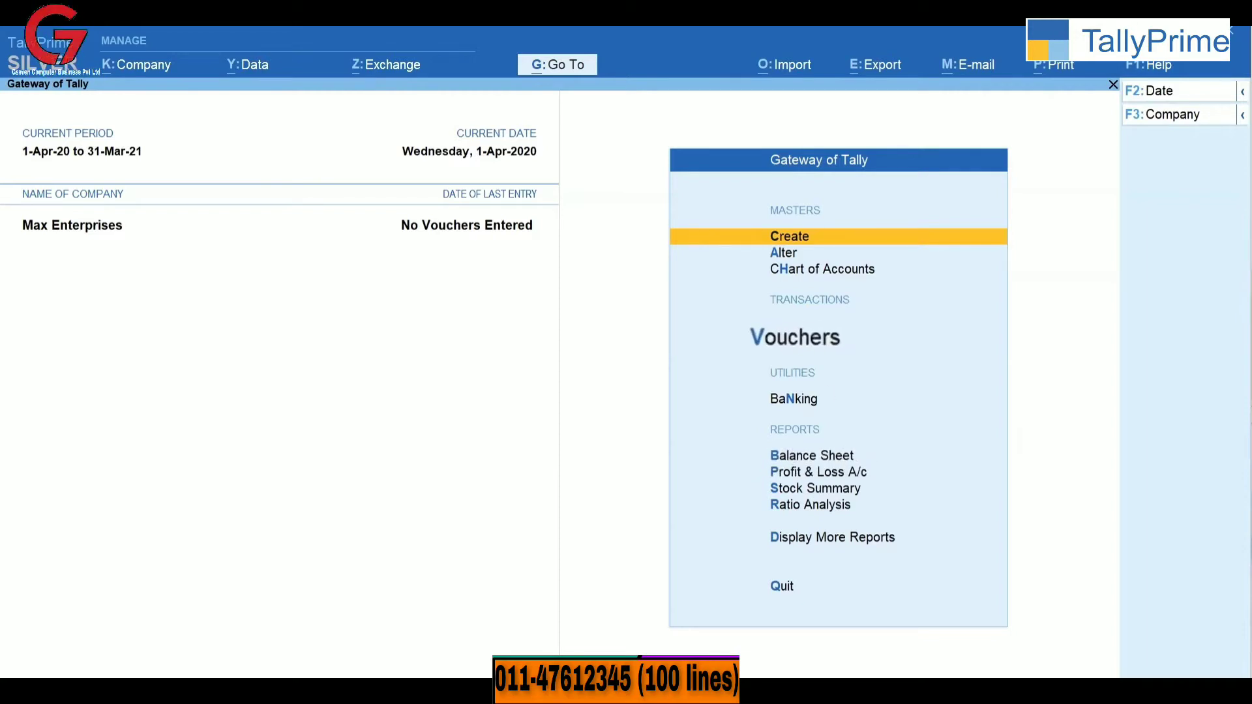
{"action": "mouse_move", "coordinate": [946, 349]}
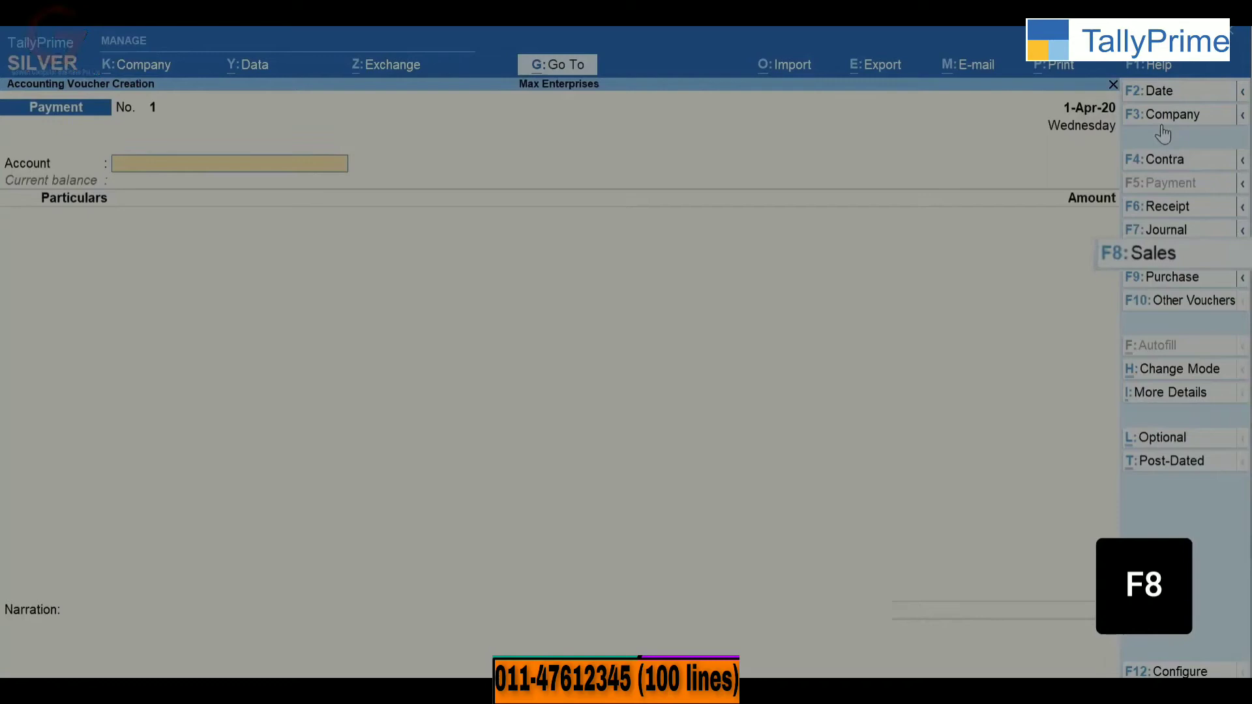
Step: Switch to a Sales voucher (F8) and begin a new party ledger with Alt+C
{"action": "key", "text": "f8"}
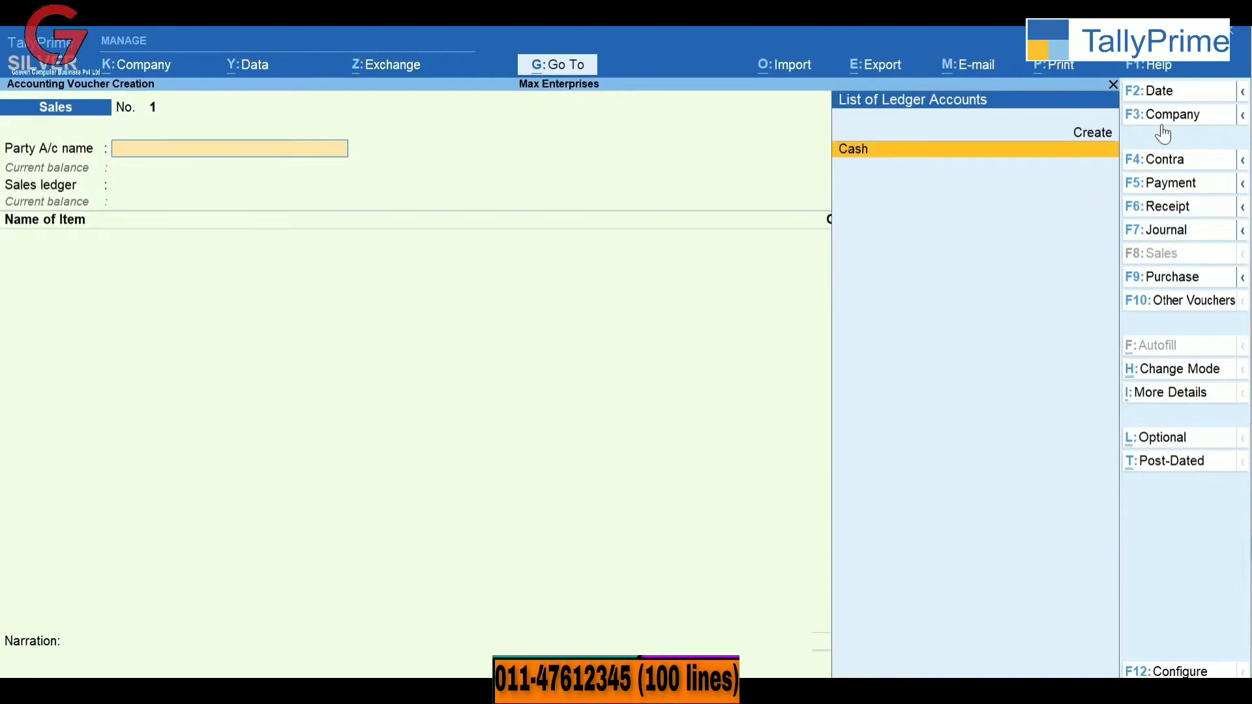
{"action": "key", "text": "Alt+c"}
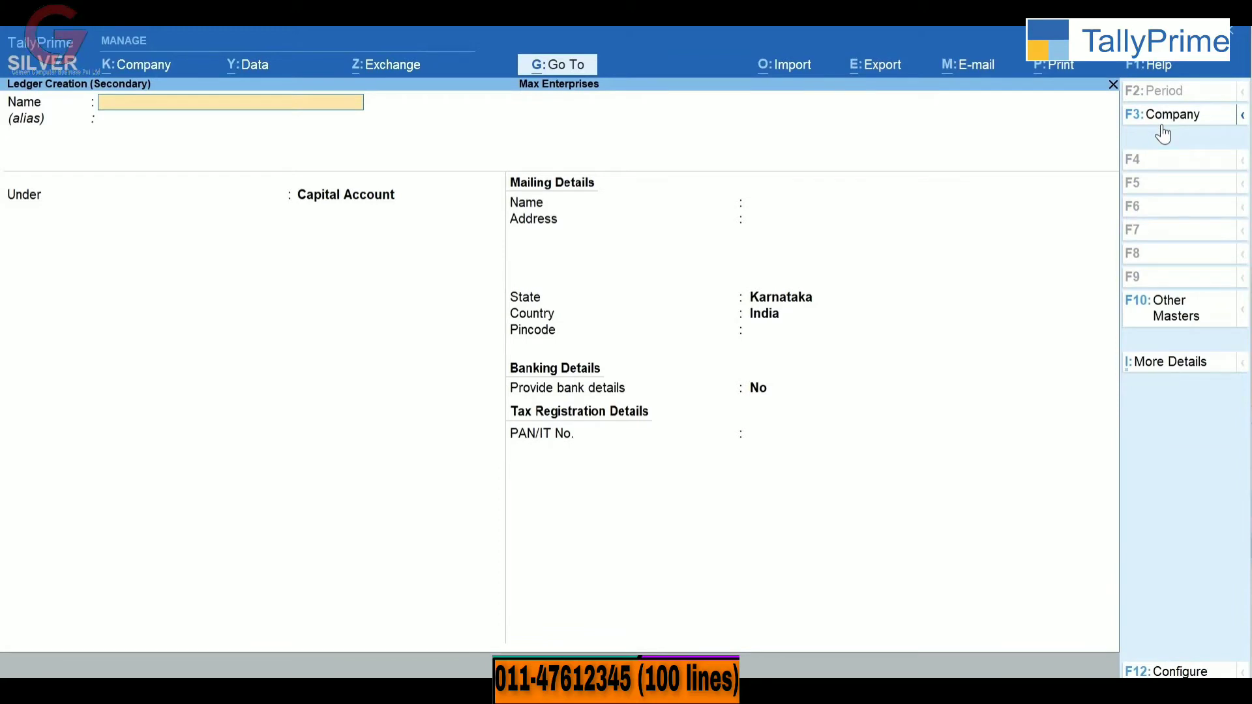
Step: Name the ledger Ace Electronics and place it under Sundry Debtors as the party
{"action": "type", "text": "Ace Electronics"}
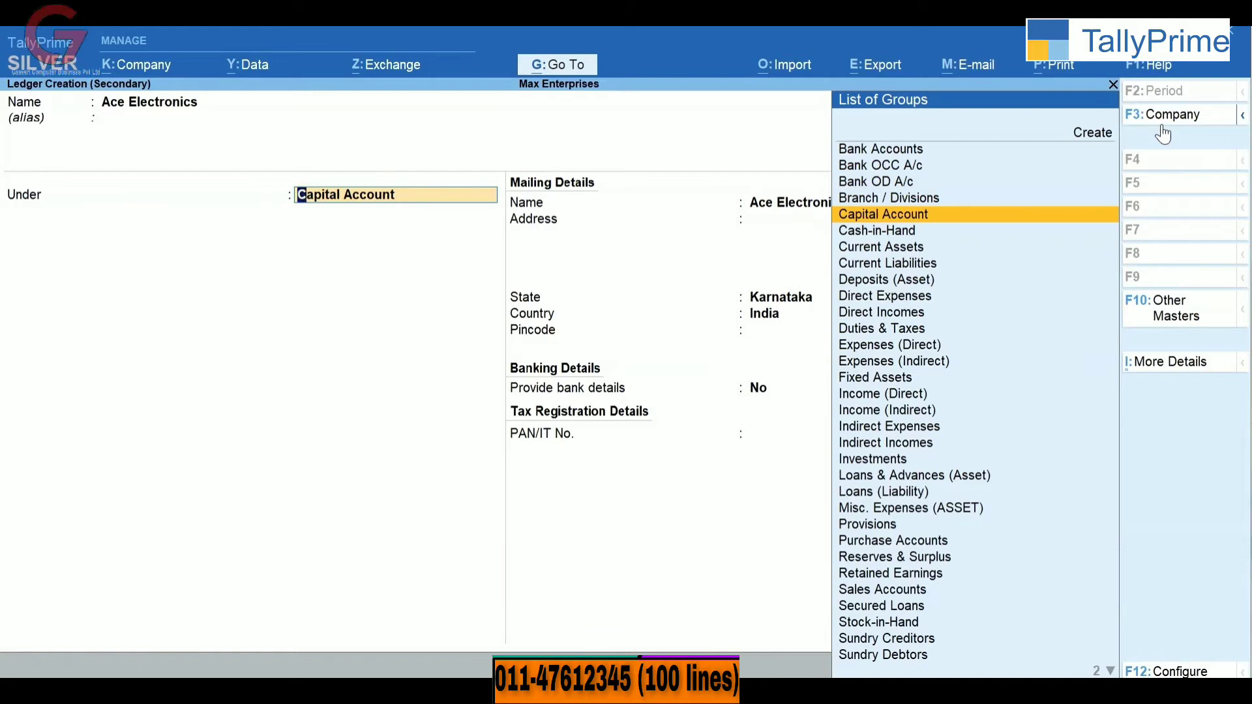
{"action": "type", "text": "D"}
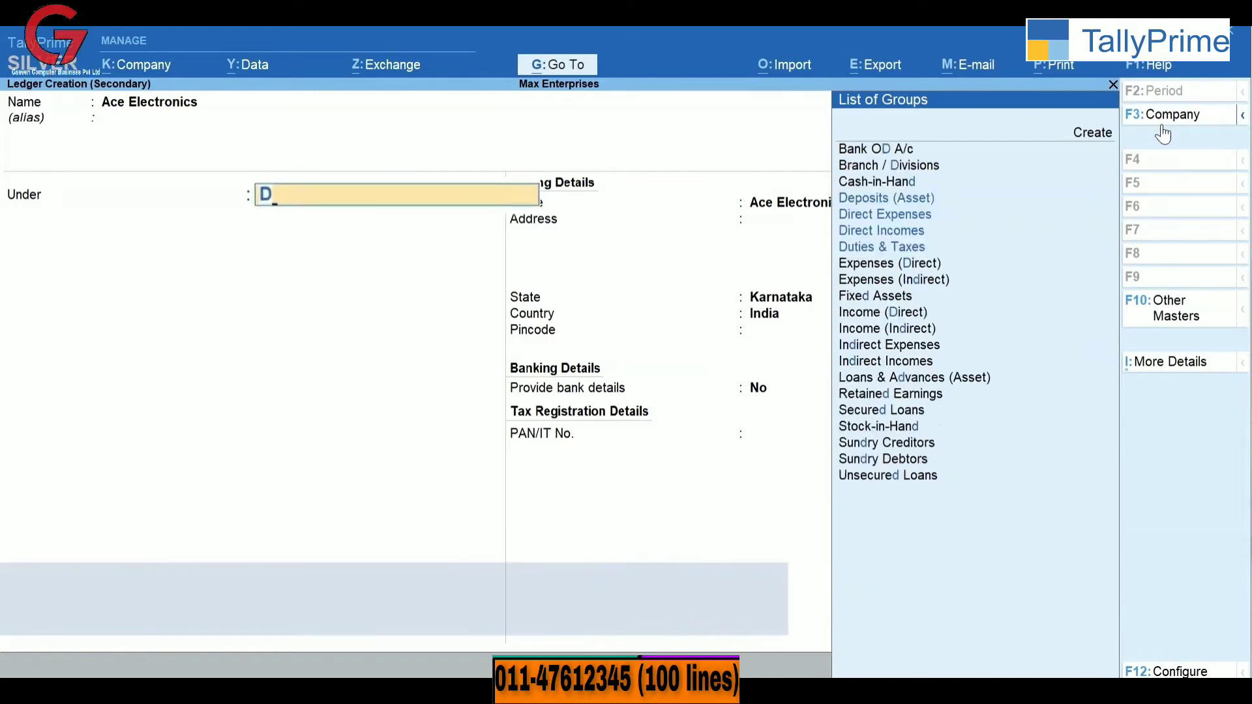
{"action": "type", "text": "e"}
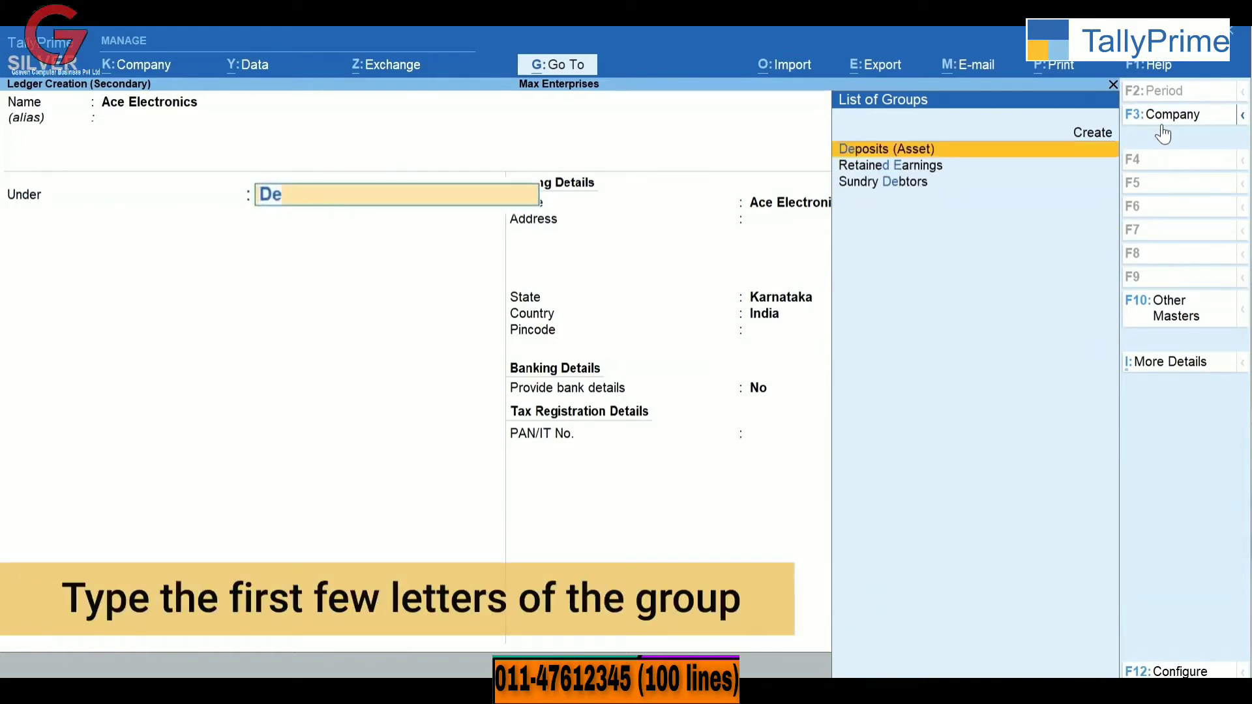
{"action": "type", "text": "b"}
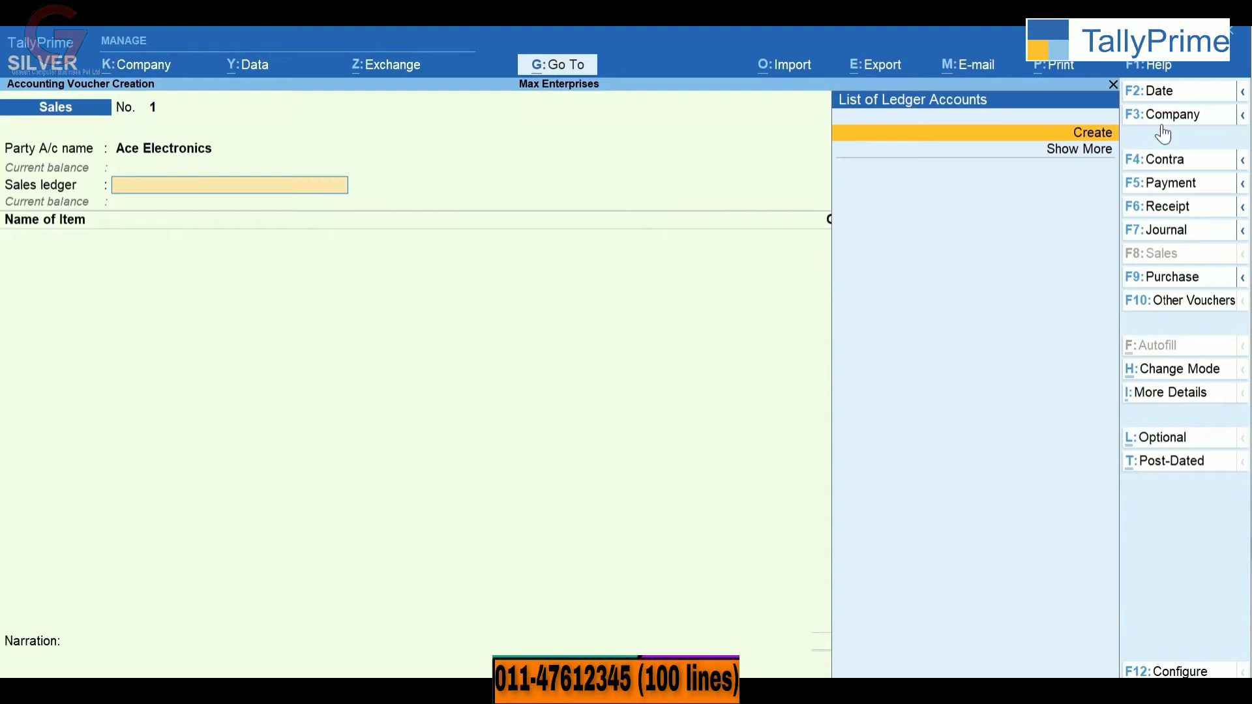
Step: Exit the voucher and choose Ledger from the master creation list
{"action": "key", "text": "Escape"}
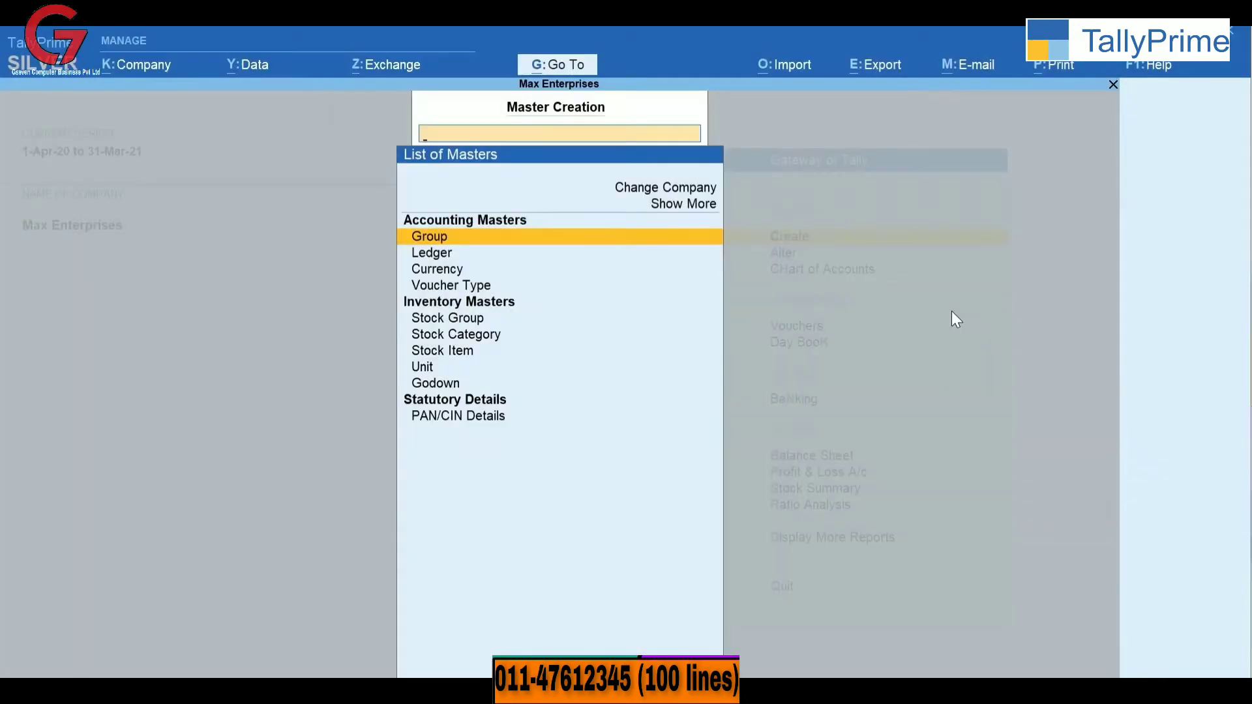
{"action": "type", "text": "L"}
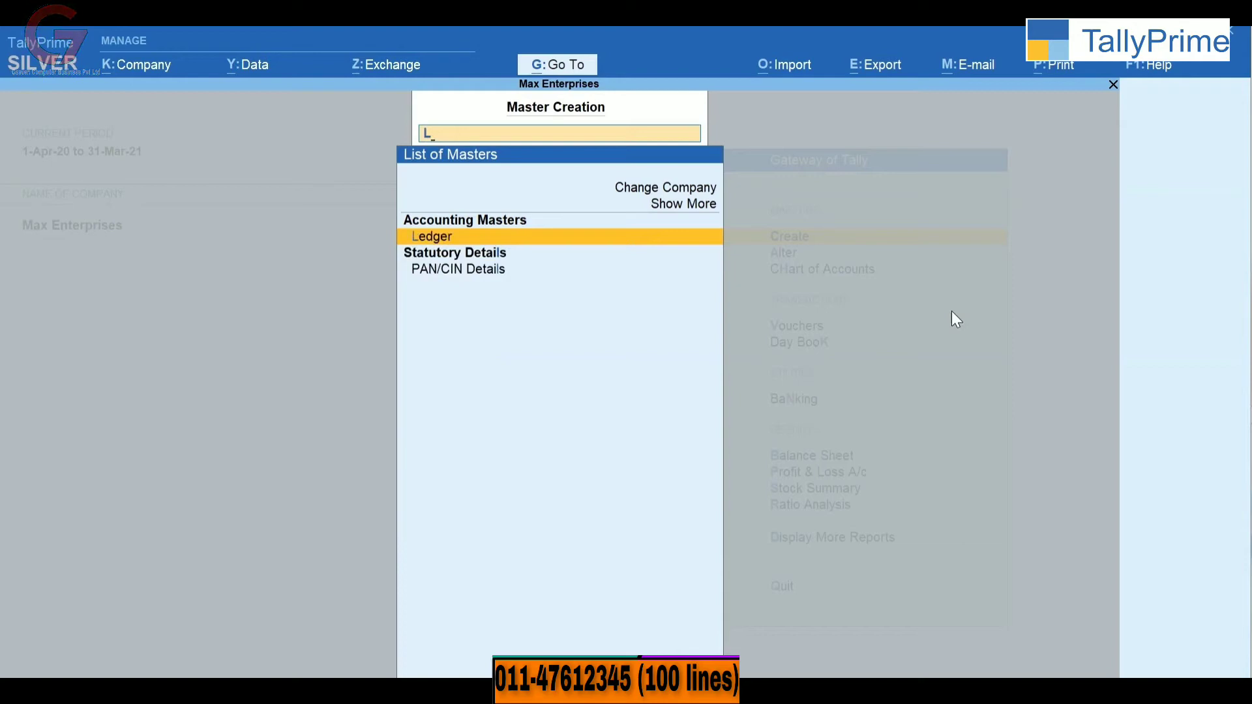
{"action": "left_click", "coordinate": [432, 236]}
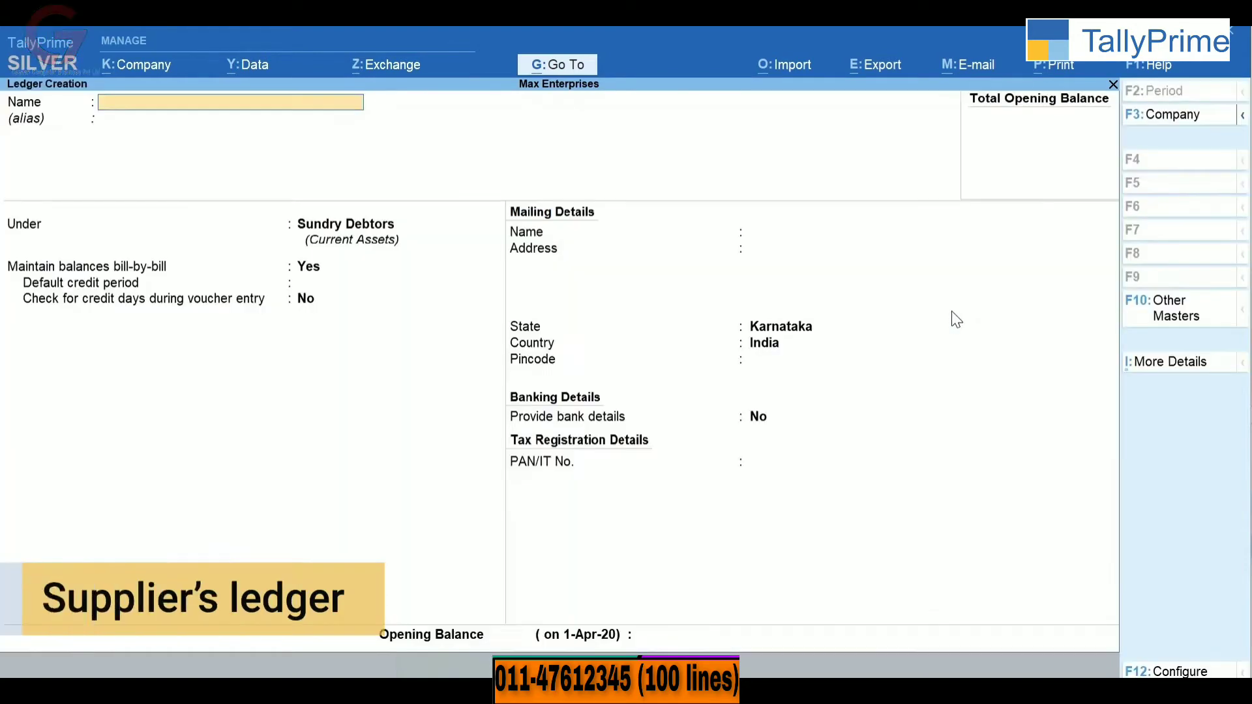
Step: Name the ledger A-One Electronics and place it under Sundry Creditors
{"action": "type", "text": "A-One Electronics"}
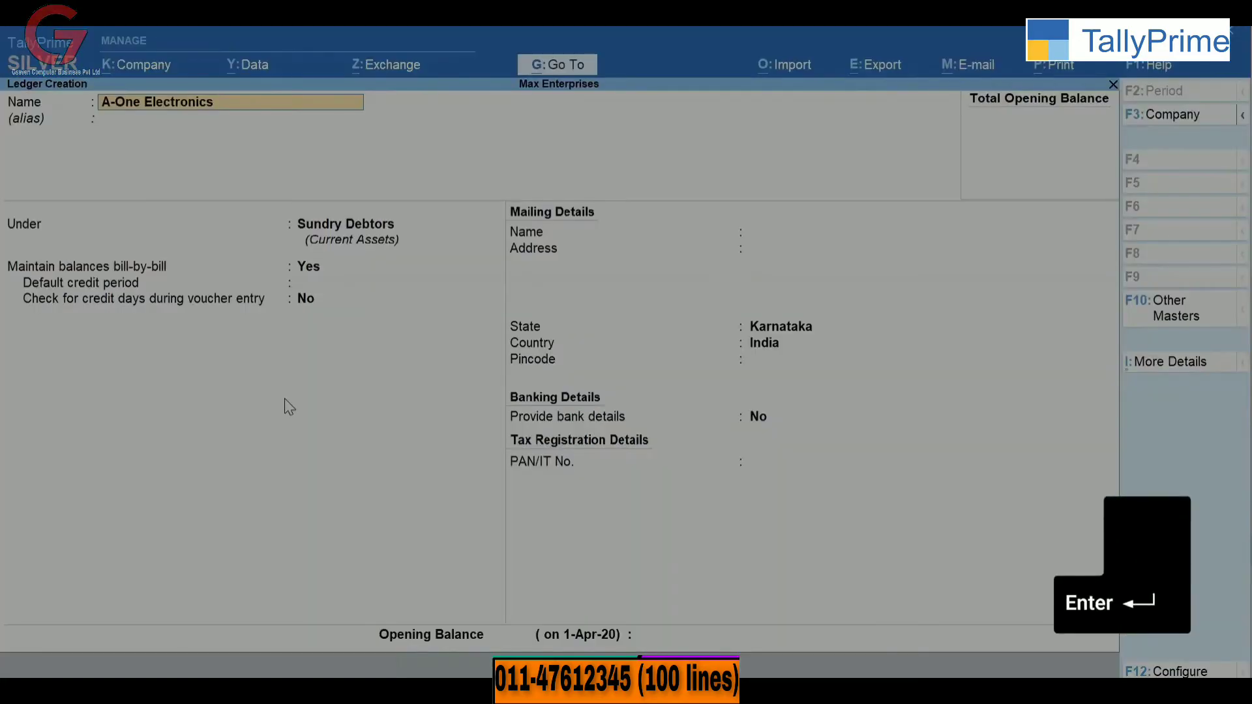
{"action": "key", "text": "enter"}
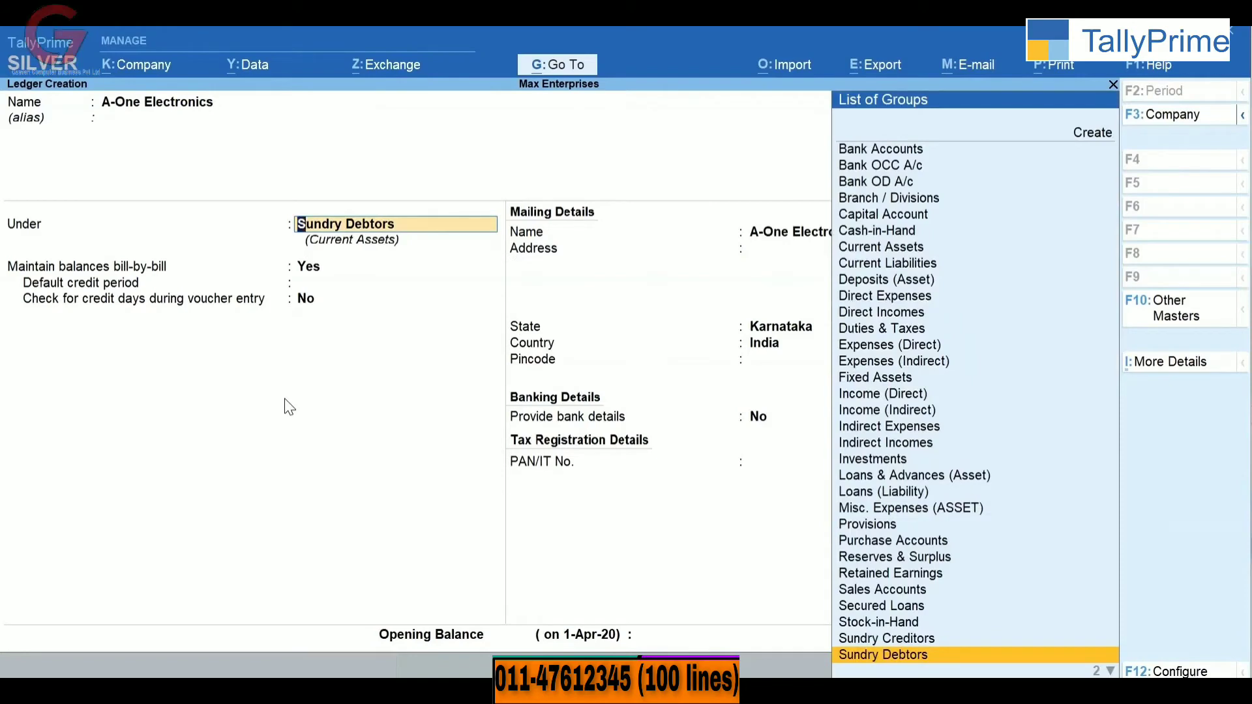
{"action": "type", "text": "Cr"}
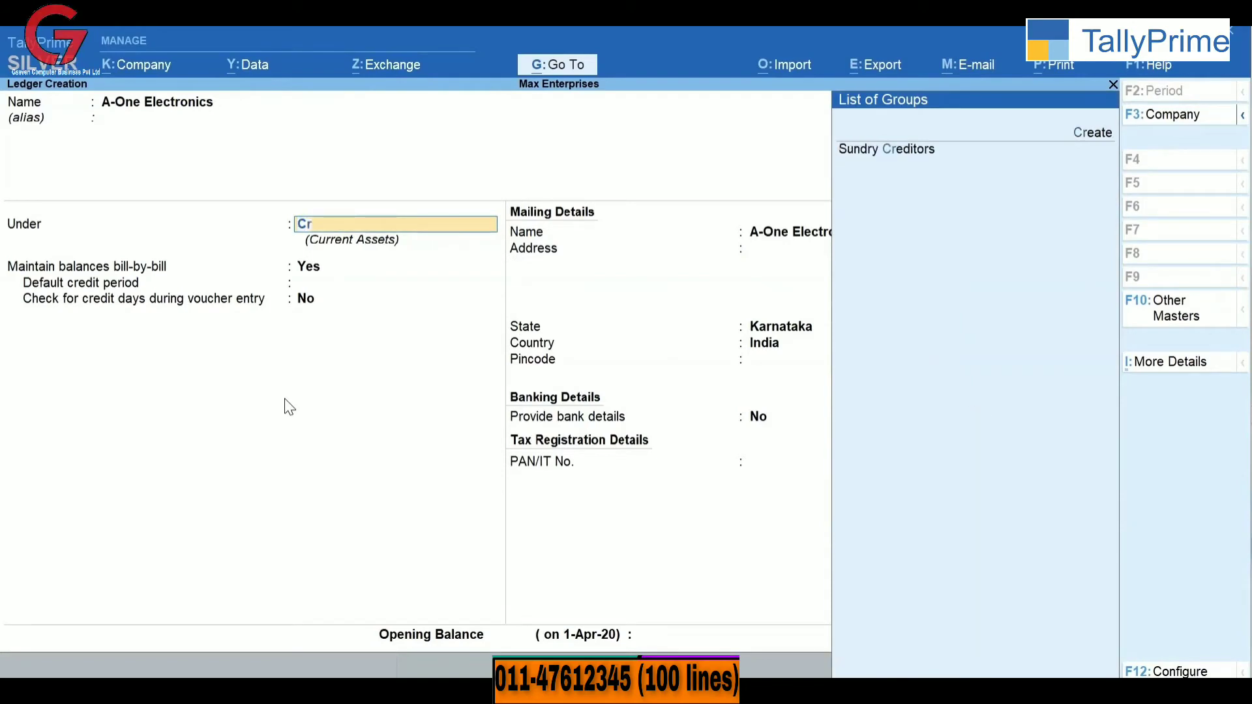
{"action": "type", "text": "e"}
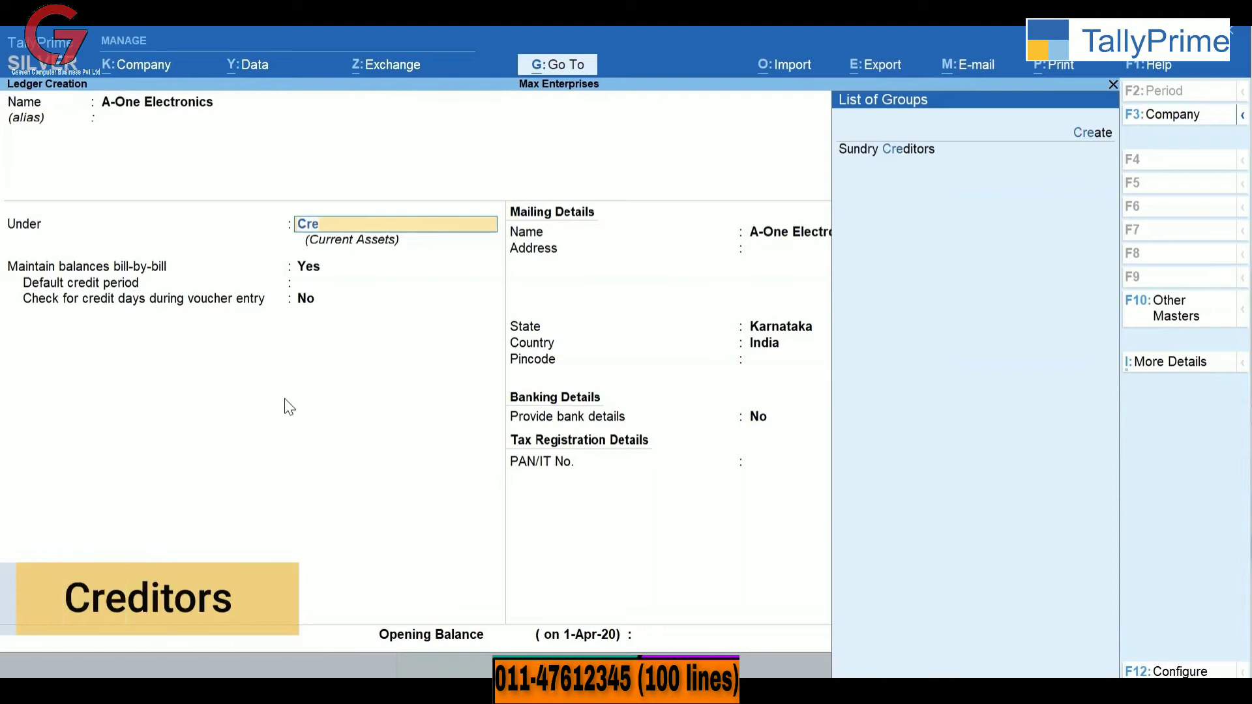
{"action": "left_click", "coordinate": [886, 149]}
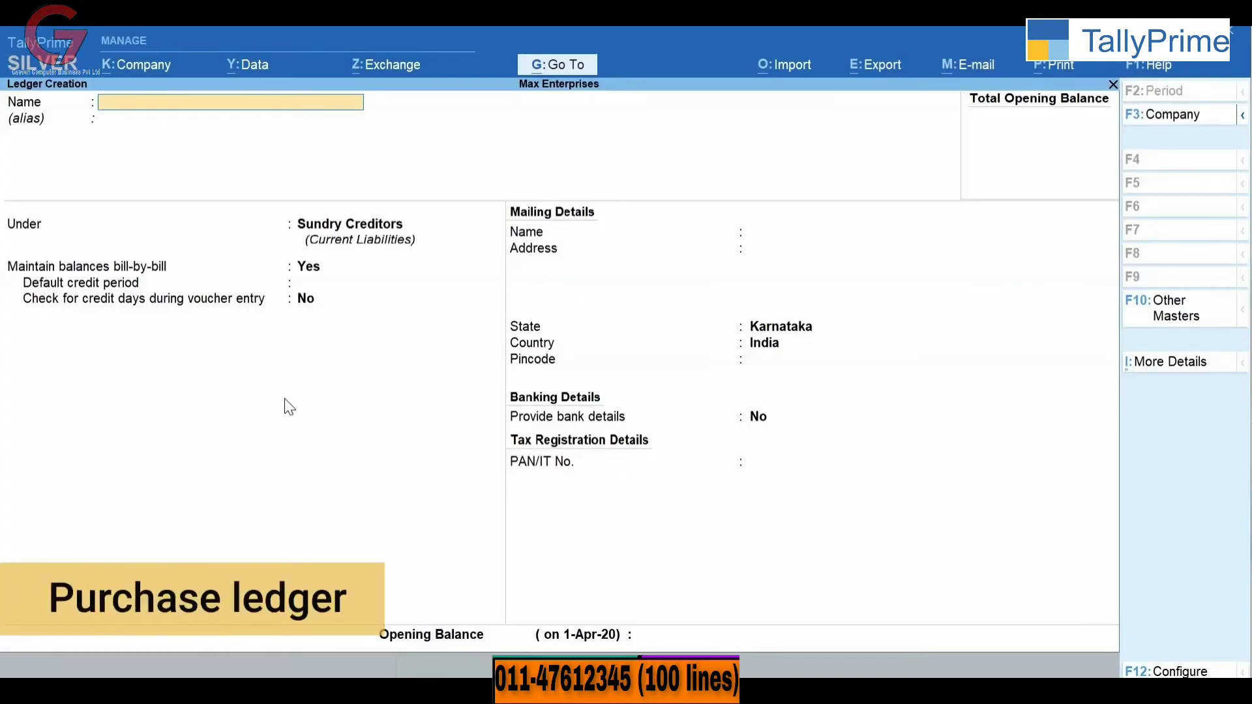
Step: Create Purchases under Purchase Accounts with ledger type Not Applicable
{"action": "type", "text": "Purchases"}
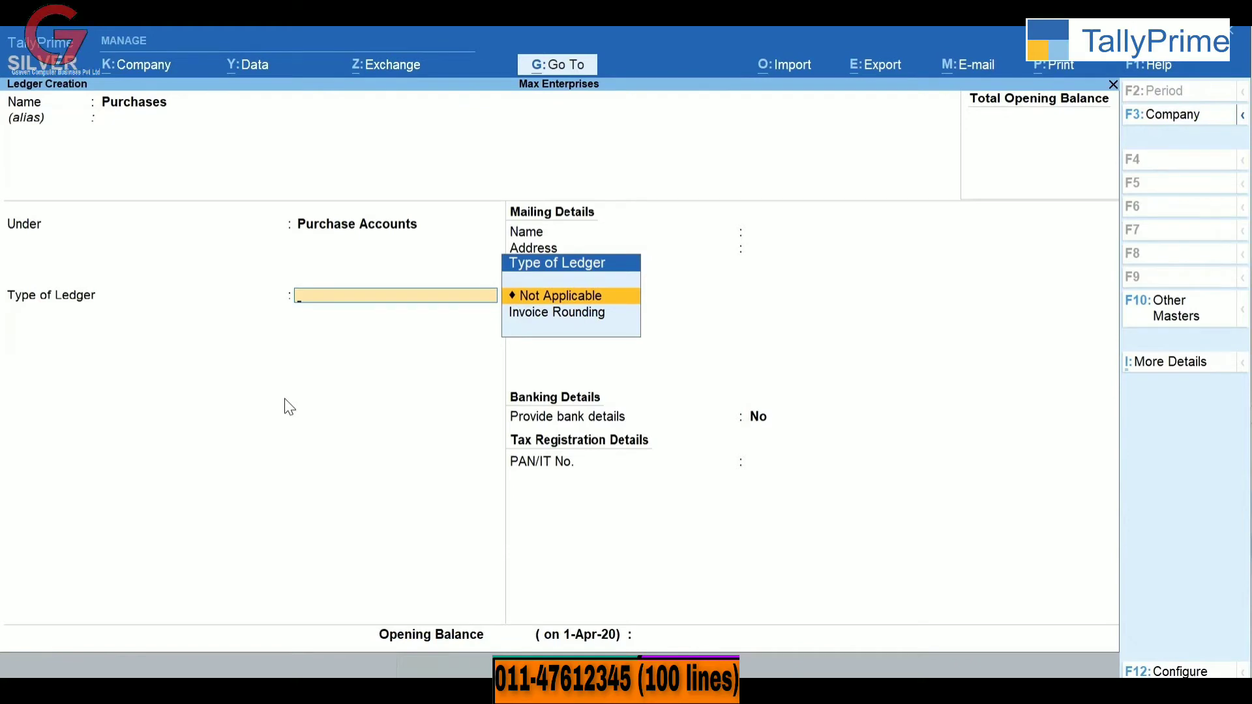
{"action": "key", "text": "ctrl+a"}
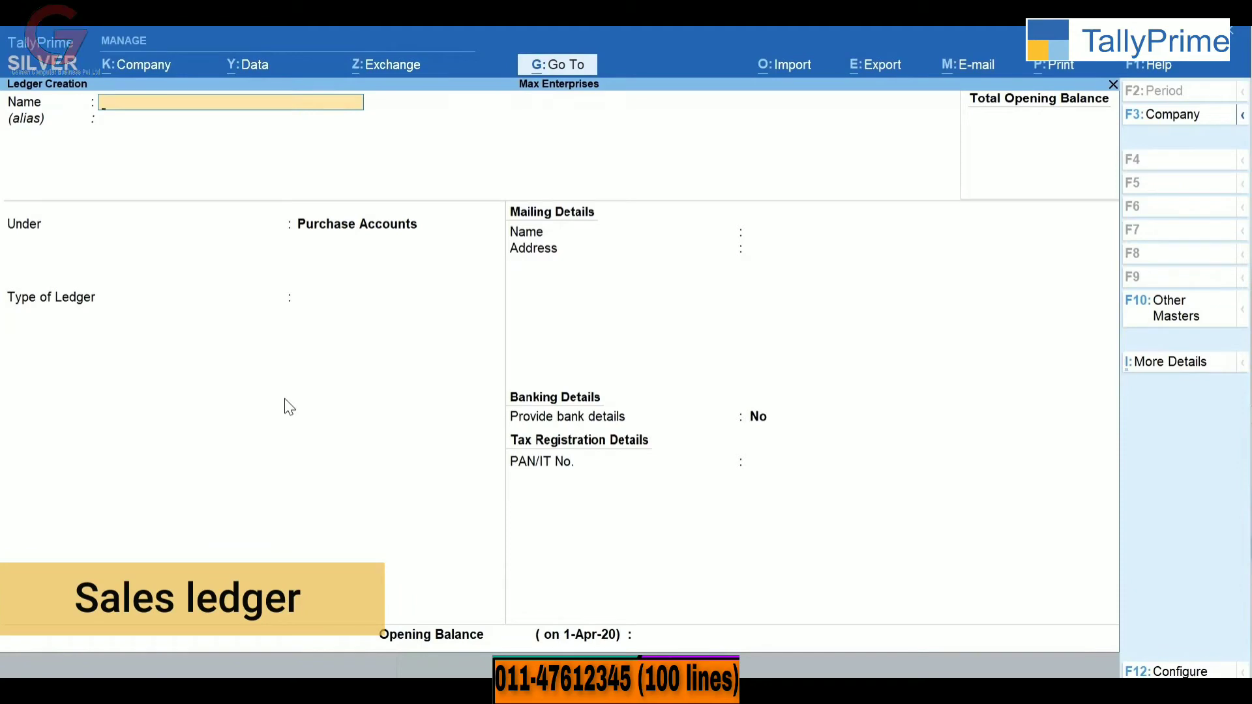
Step: Create Sales under Sales Accounts with ledger type Not Applicable
{"action": "type", "text": "Sale"}
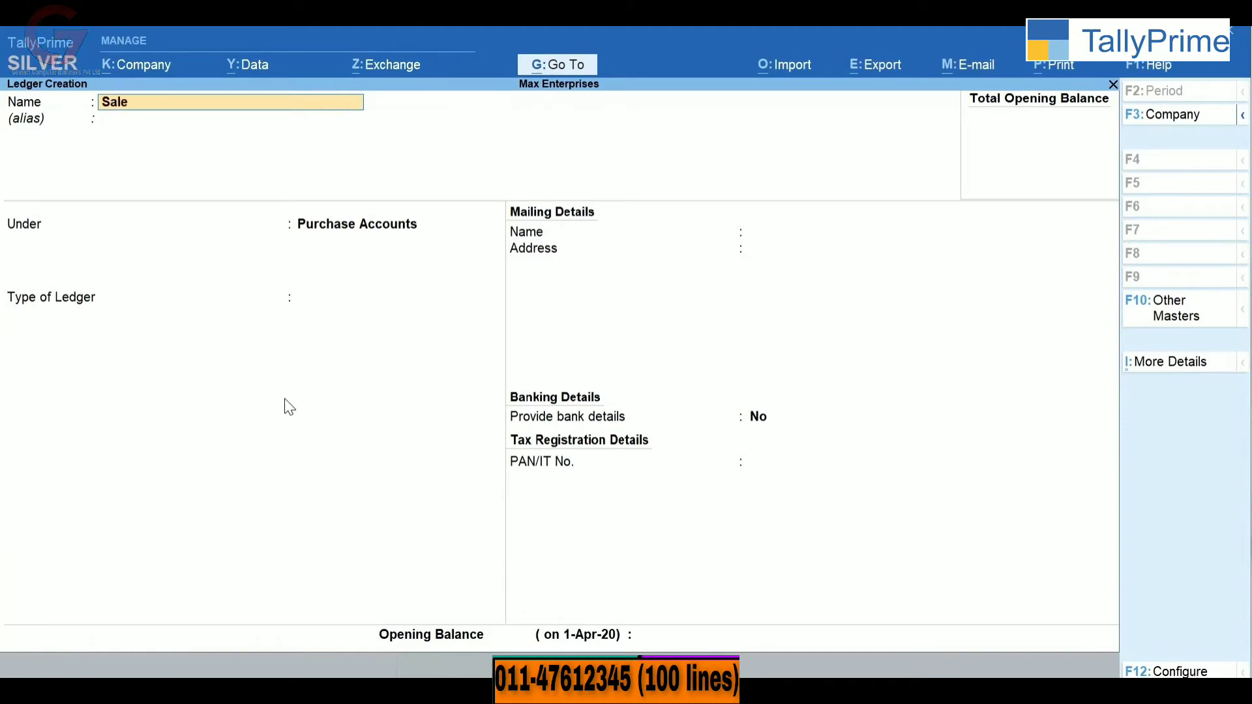
{"action": "type", "text": "Sa"}
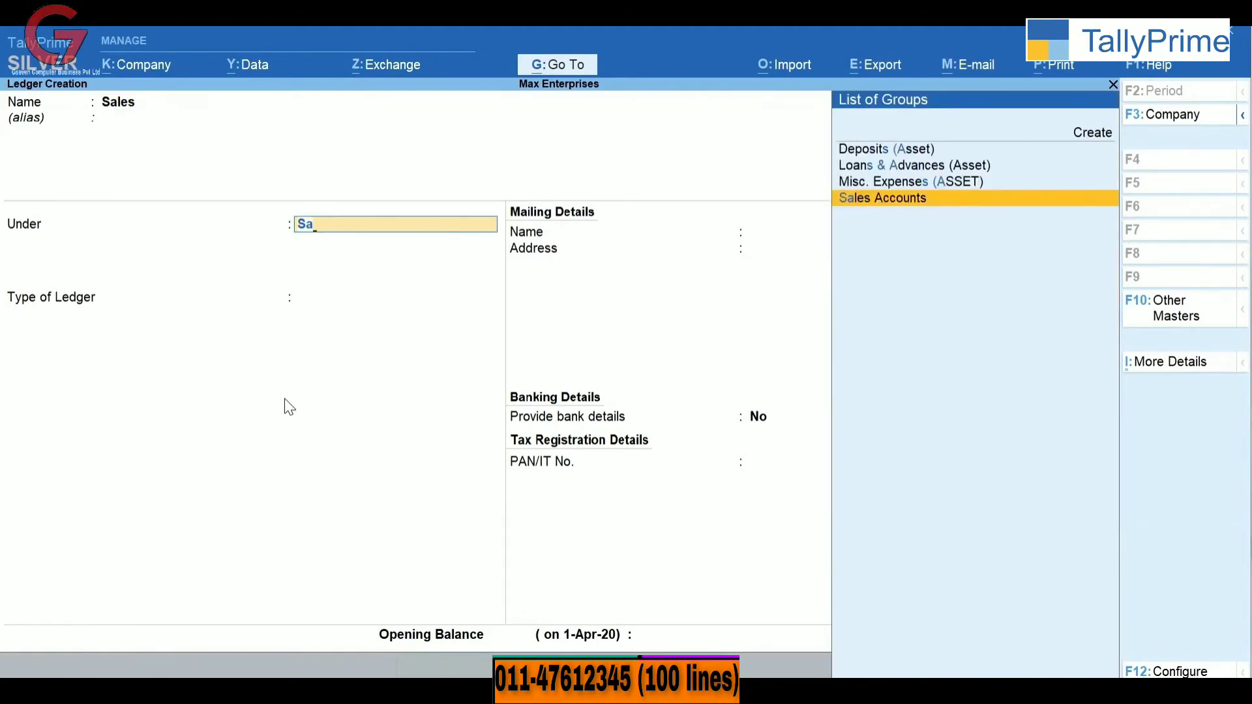
{"action": "left_click", "coordinate": [882, 198]}
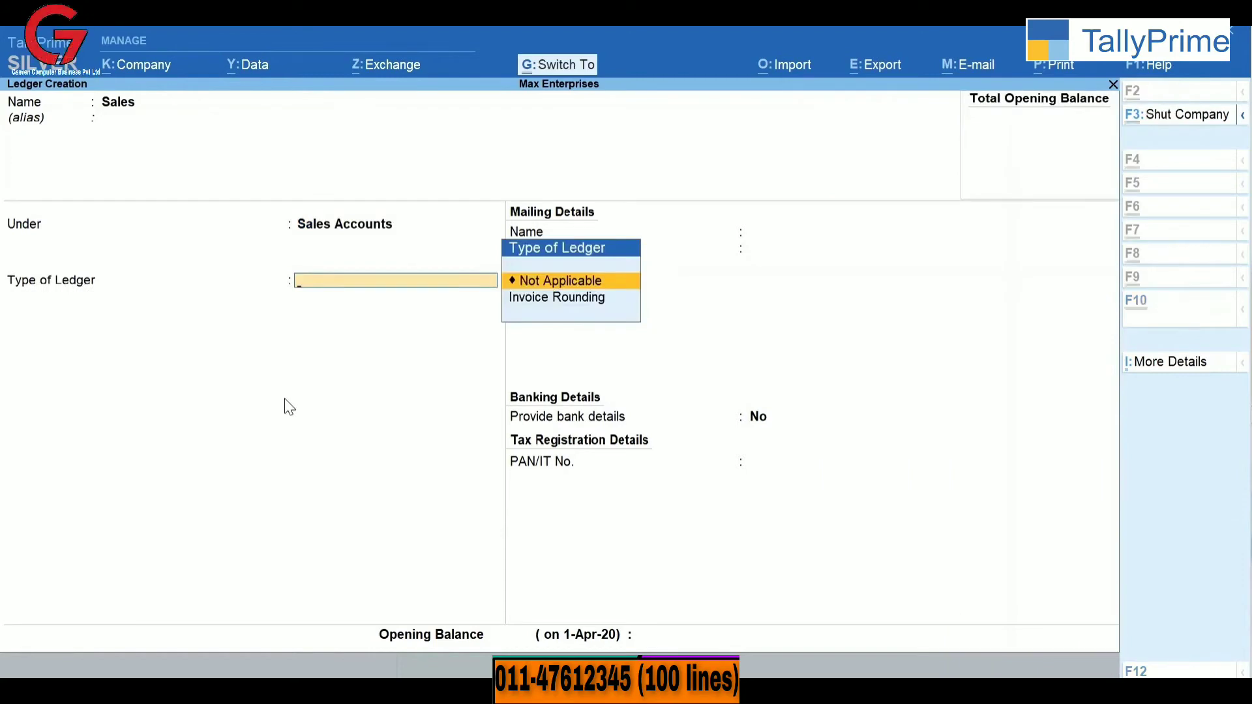
{"action": "key", "text": "ctrl+a"}
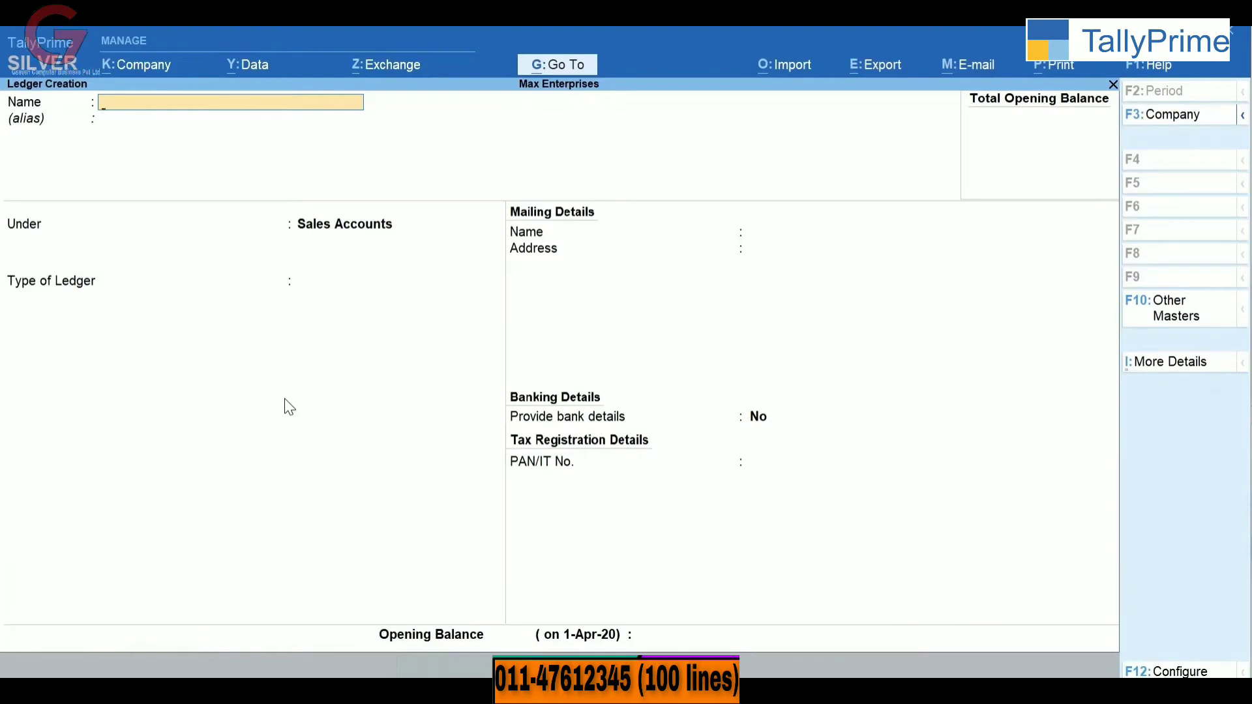
Step: Create ICICI Bank under Bank Accounts with bank name and HSR Layout branch, then leave the blank form
{"action": "type", "text": "ICICI Bank"}
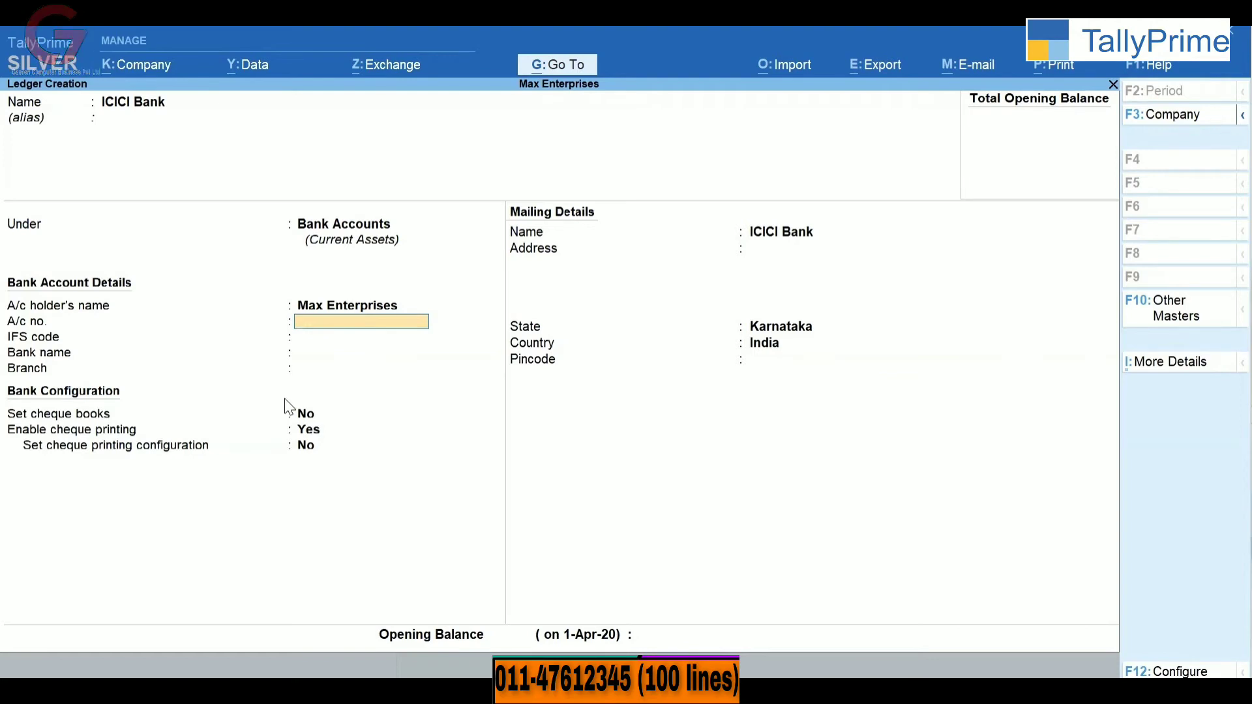
{"action": "type", "text": "ICIC0000043"}
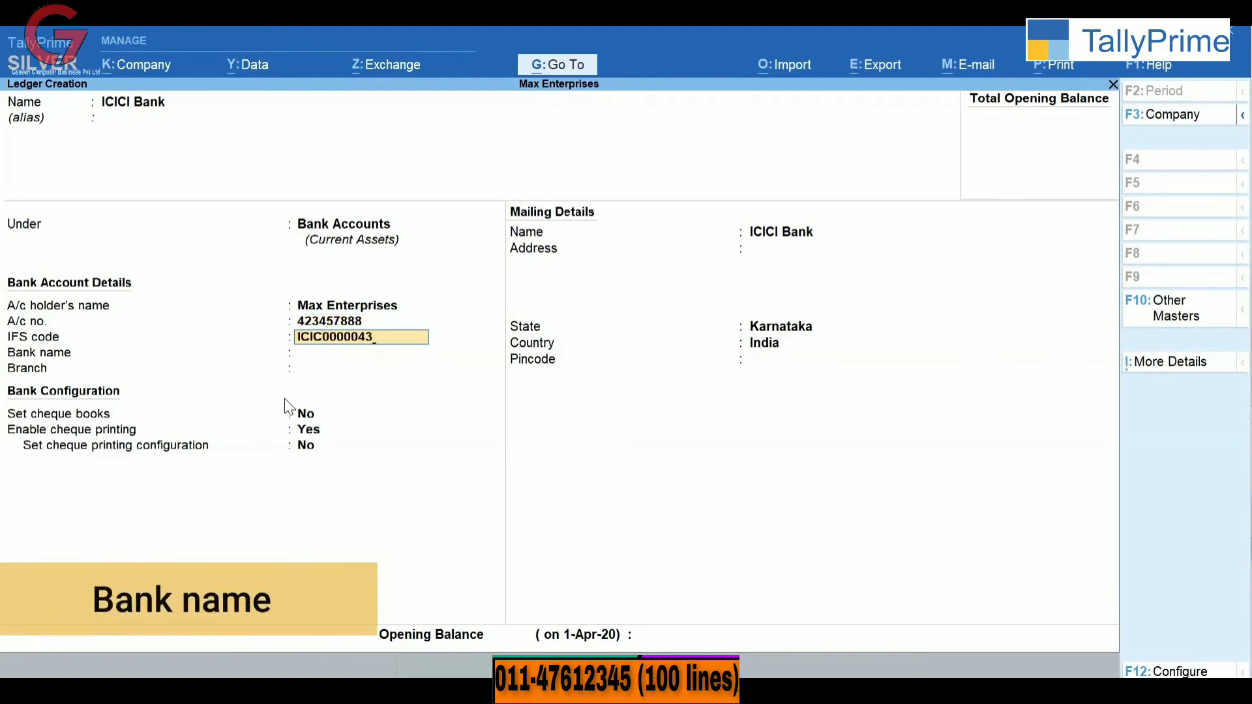
{"action": "type", "text": "HSR Layout"}
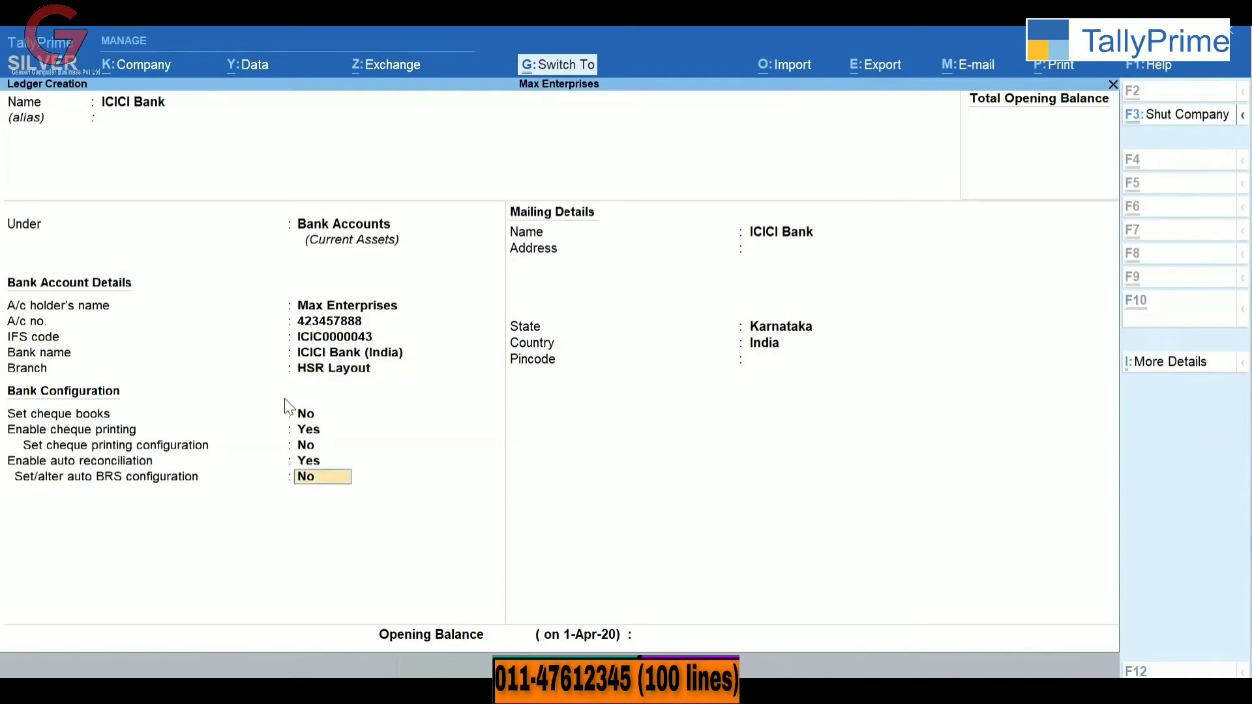
{"action": "key", "text": "ctrl+a"}
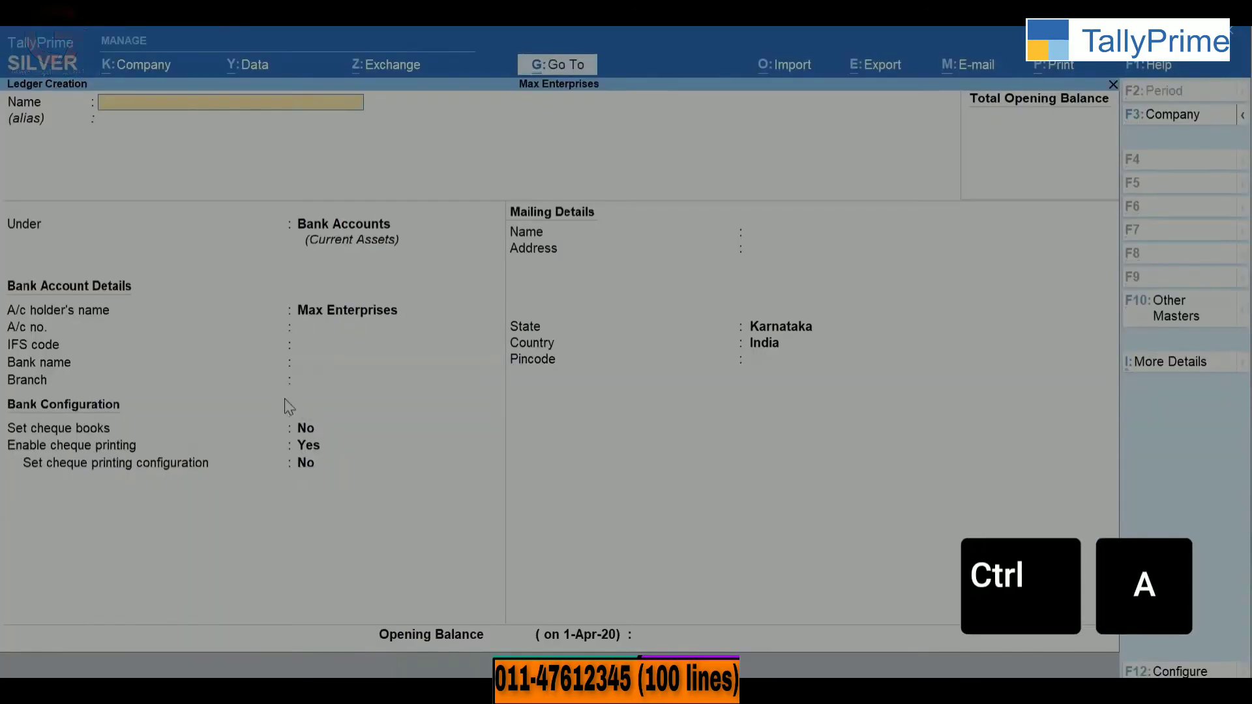
{"action": "key", "text": "ctrl+a"}
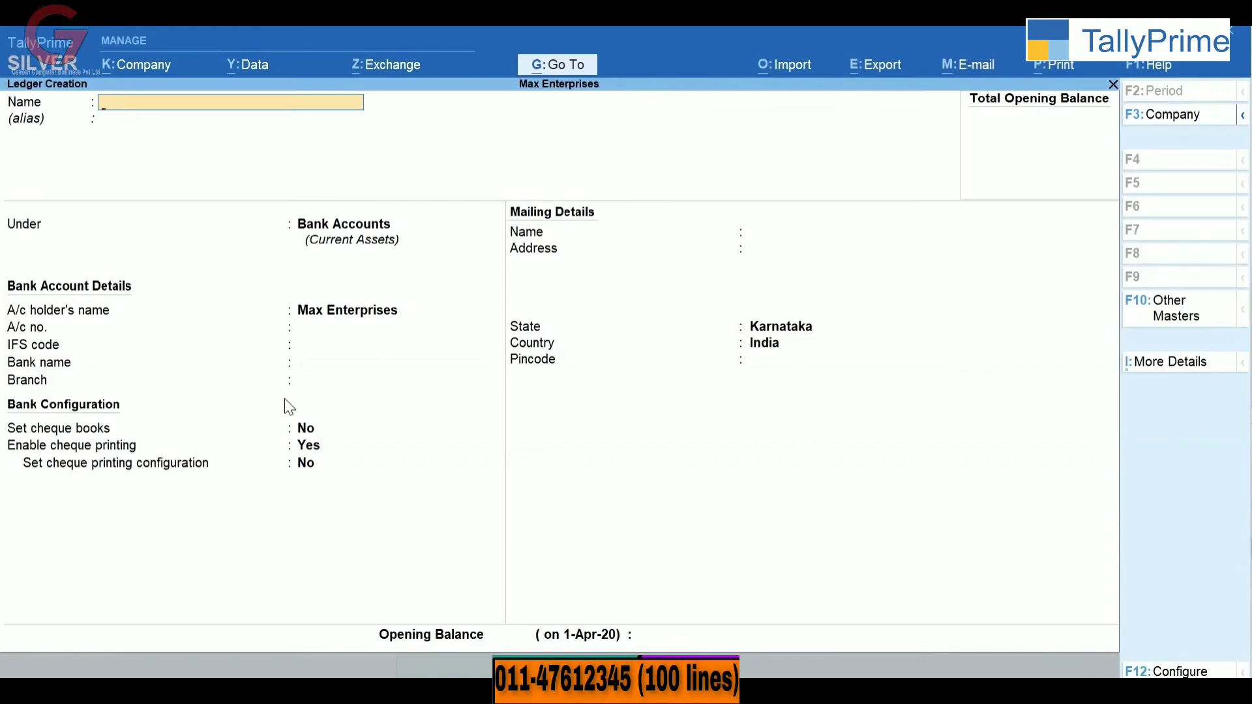
{"action": "key", "text": "Escape"}
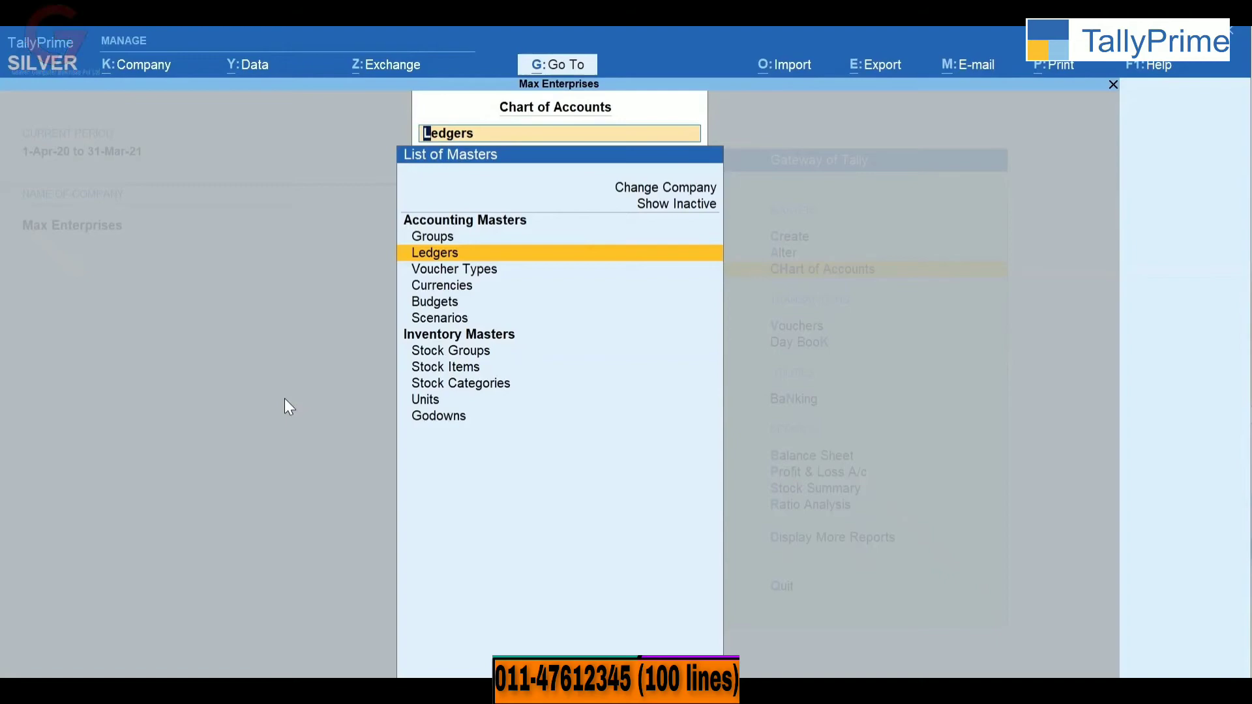
Step: Multi-create Rent, Conveyance and Office Expenses under Indirect Expenses from Chart of Accounts
{"action": "left_click", "coordinate": [435, 251]}
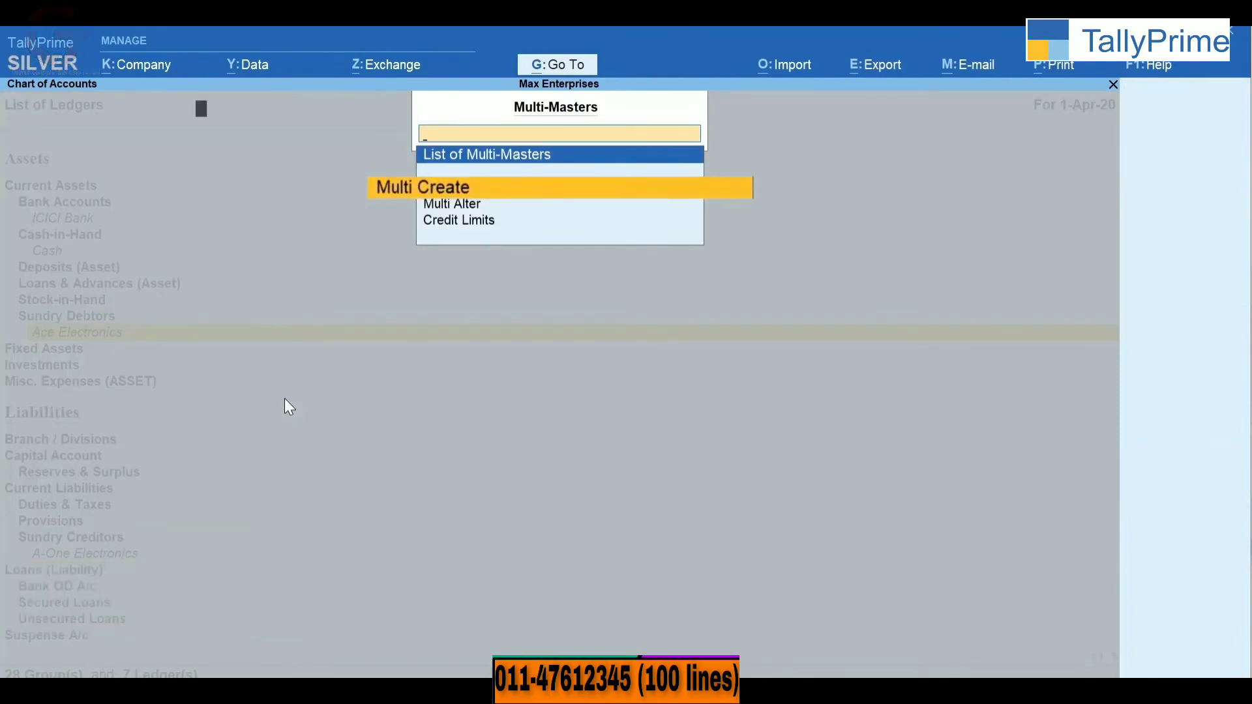
{"action": "left_click", "coordinate": [421, 186]}
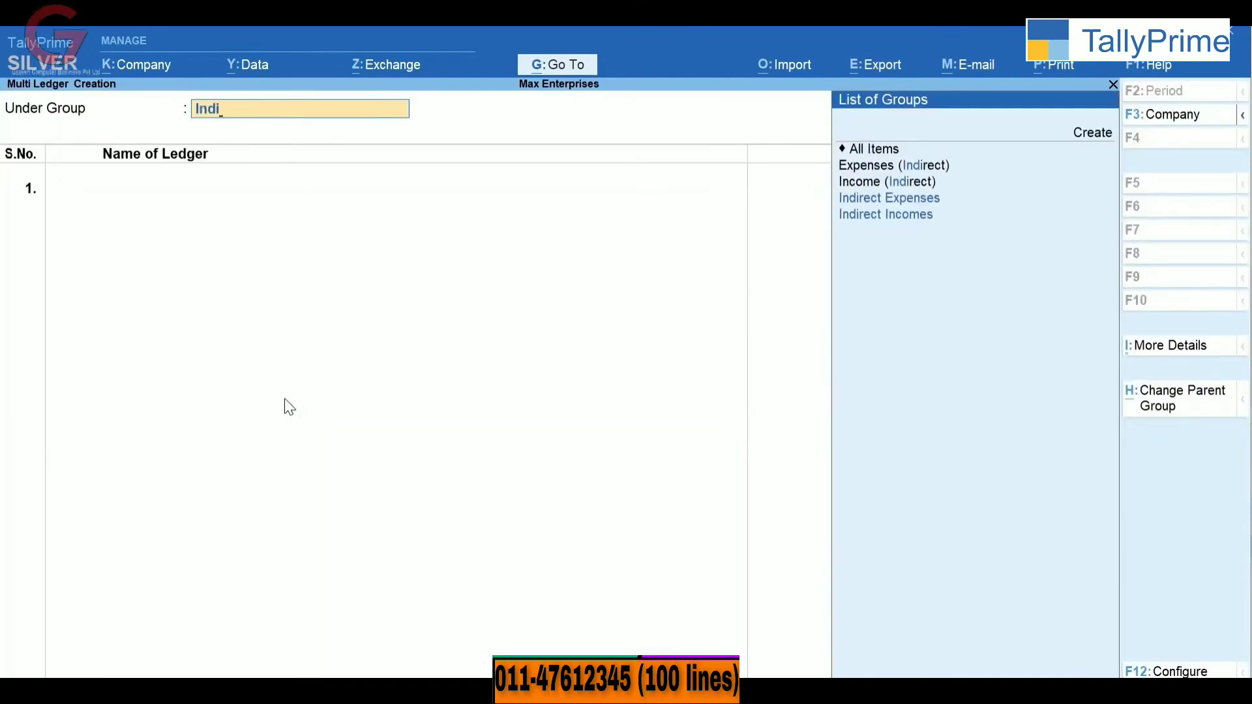
{"action": "left_click", "coordinate": [887, 198]}
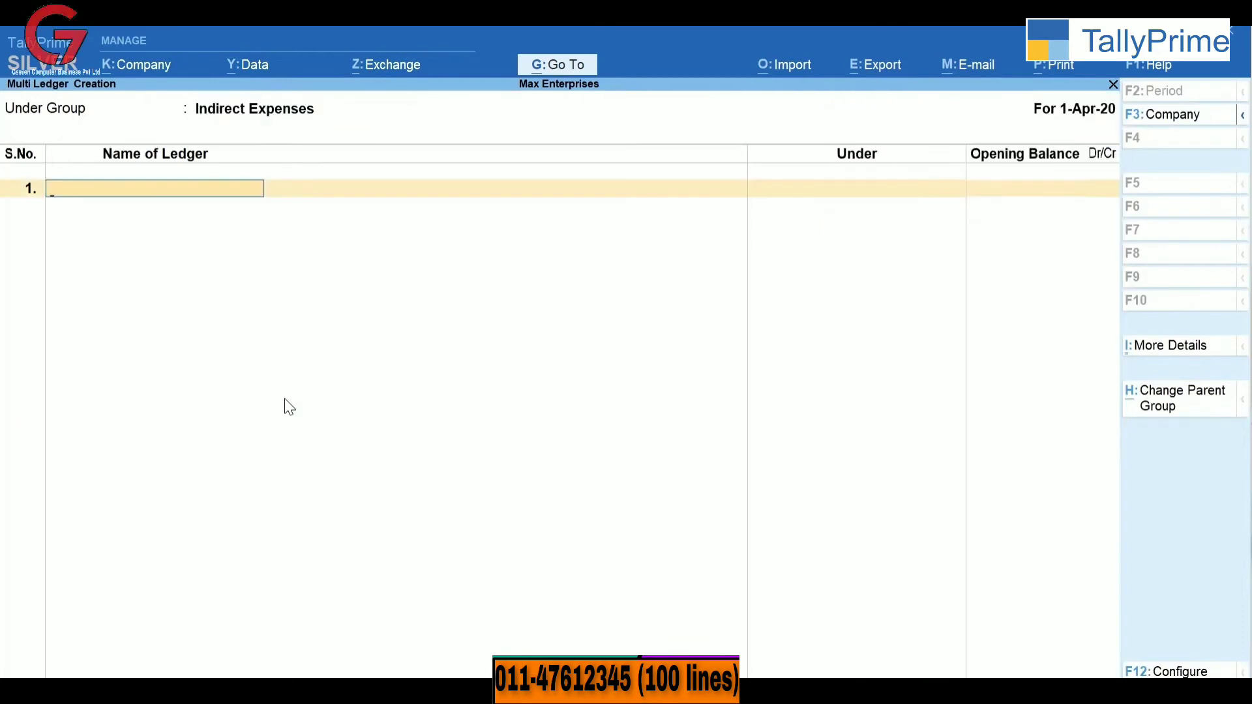
{"action": "type", "text": "Rent"}
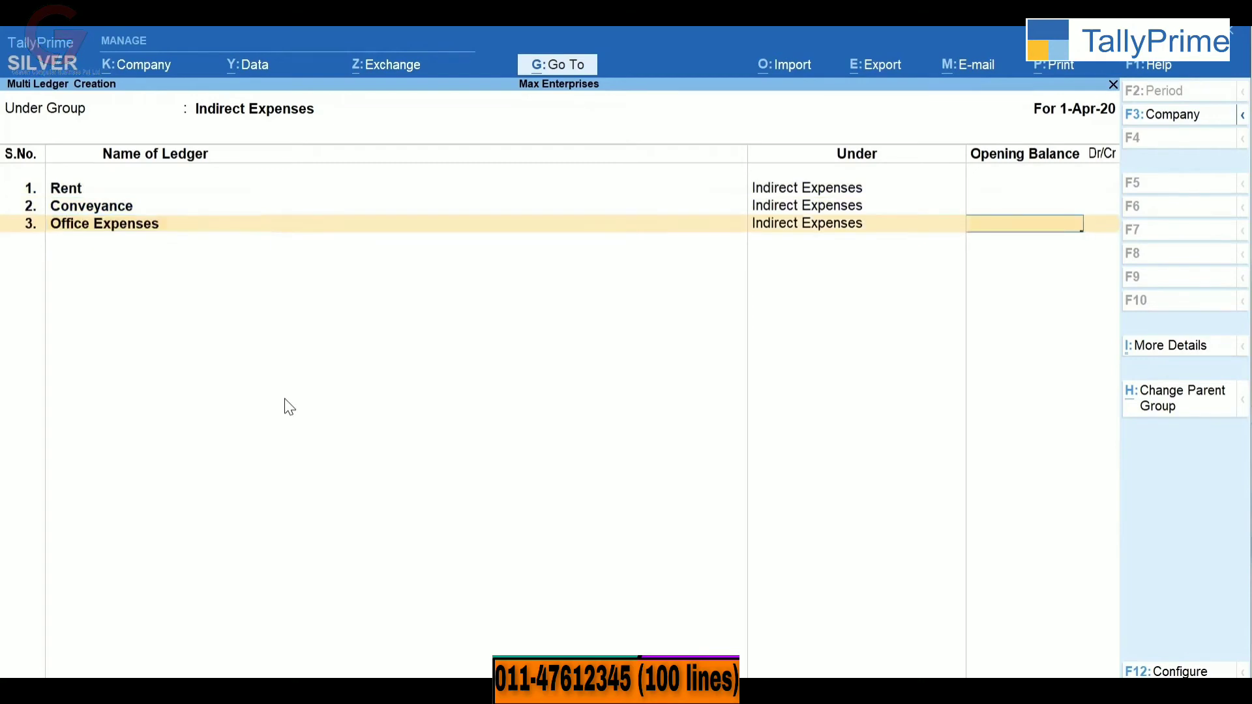
{"action": "key", "text": "enter"}
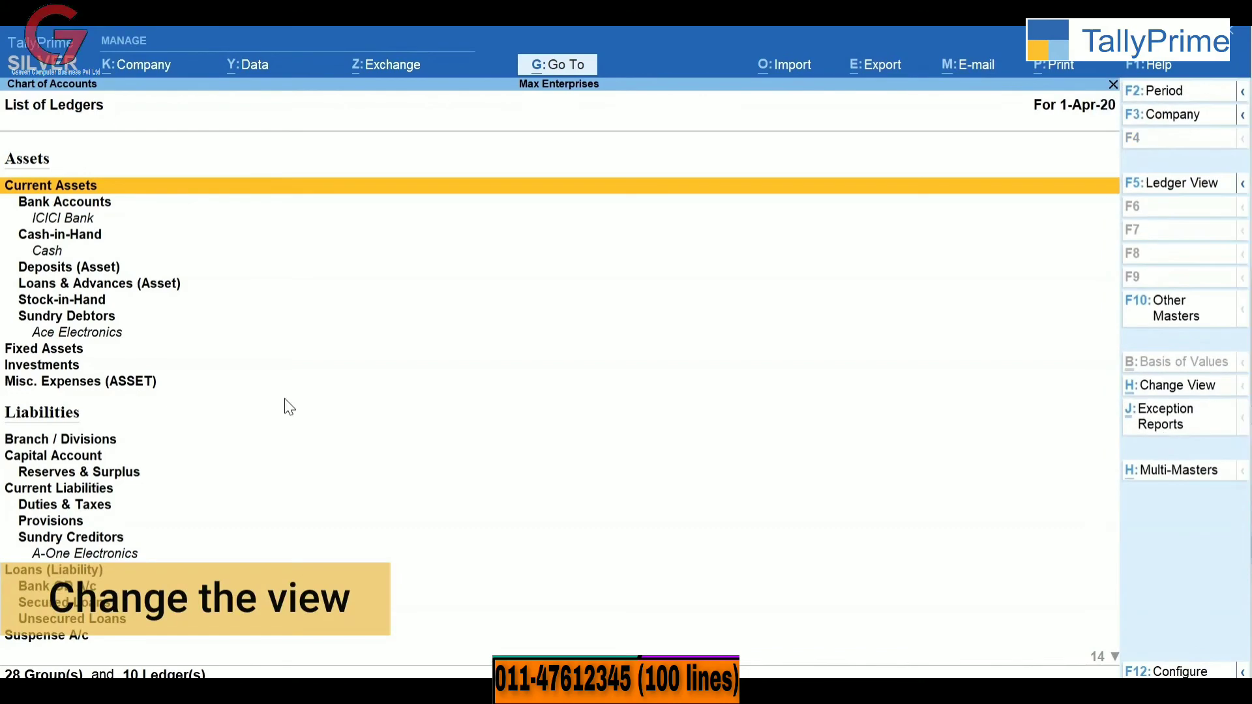
Step: View all ten ledgers as a table (F5) and show unused ledgers via Exception Reports
{"action": "key", "text": "f5"}
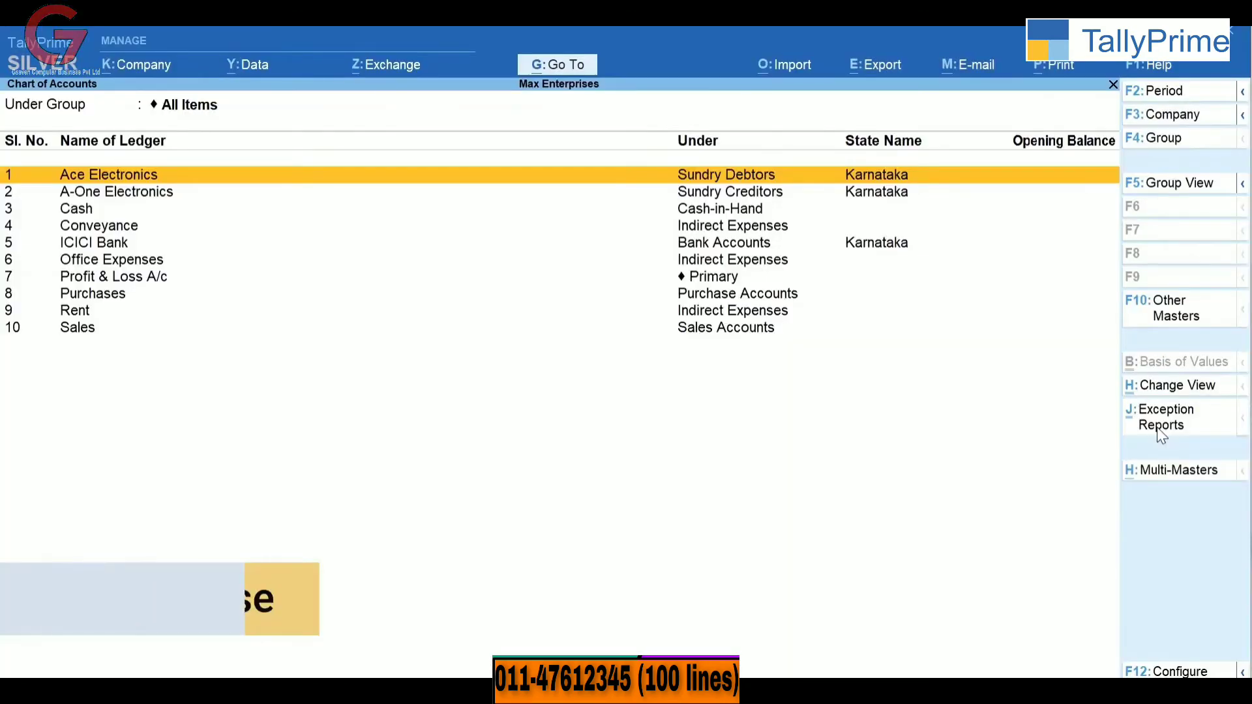
{"action": "left_click", "coordinate": [1162, 418]}
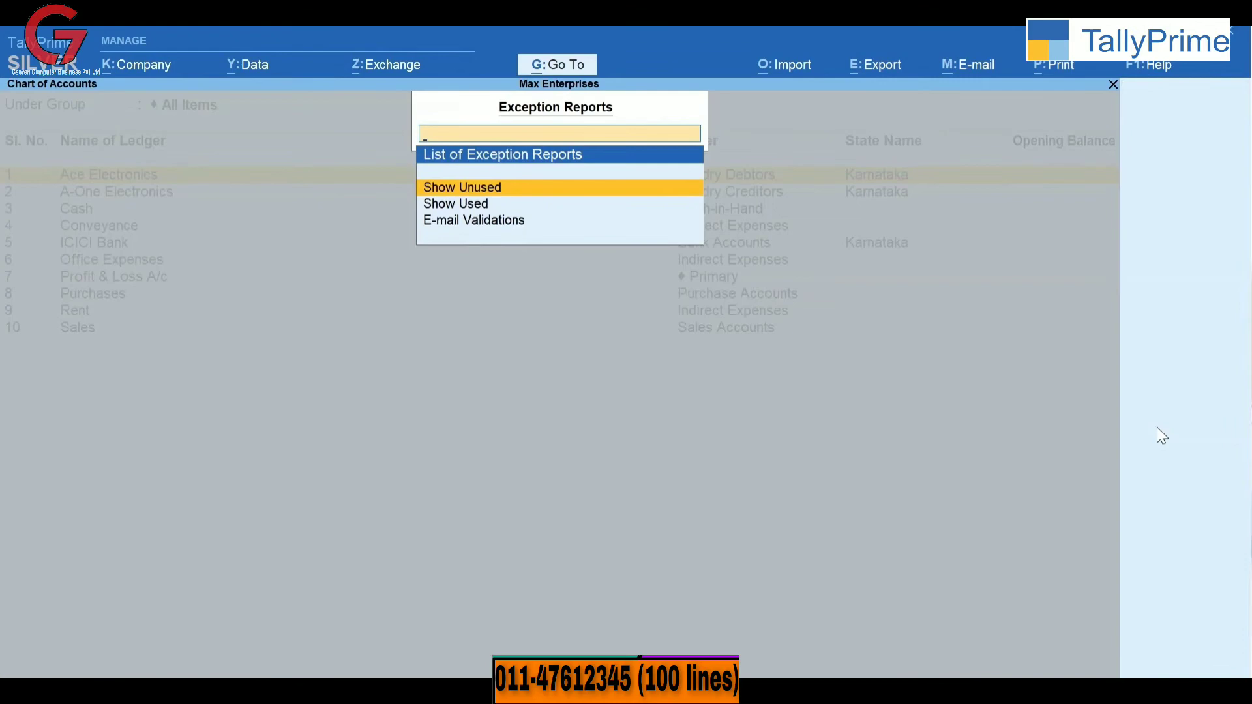
{"action": "key", "text": "Escape"}
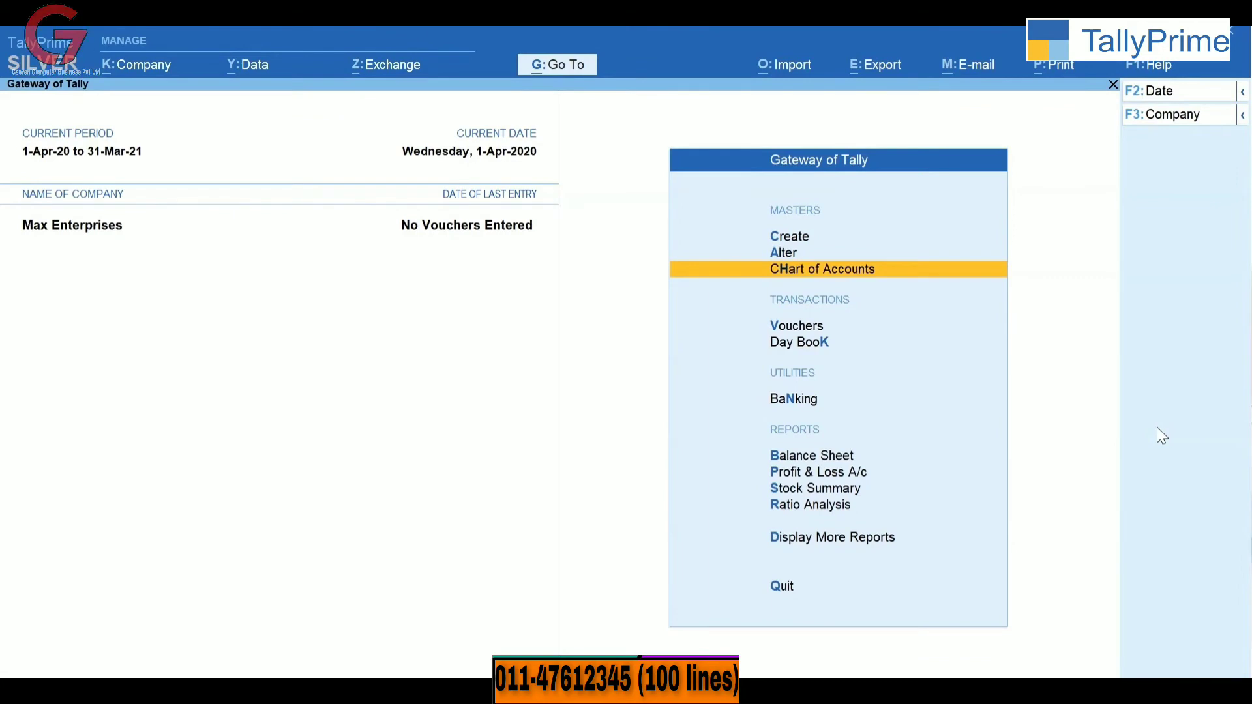
{"action": "left_click", "coordinate": [783, 252]}
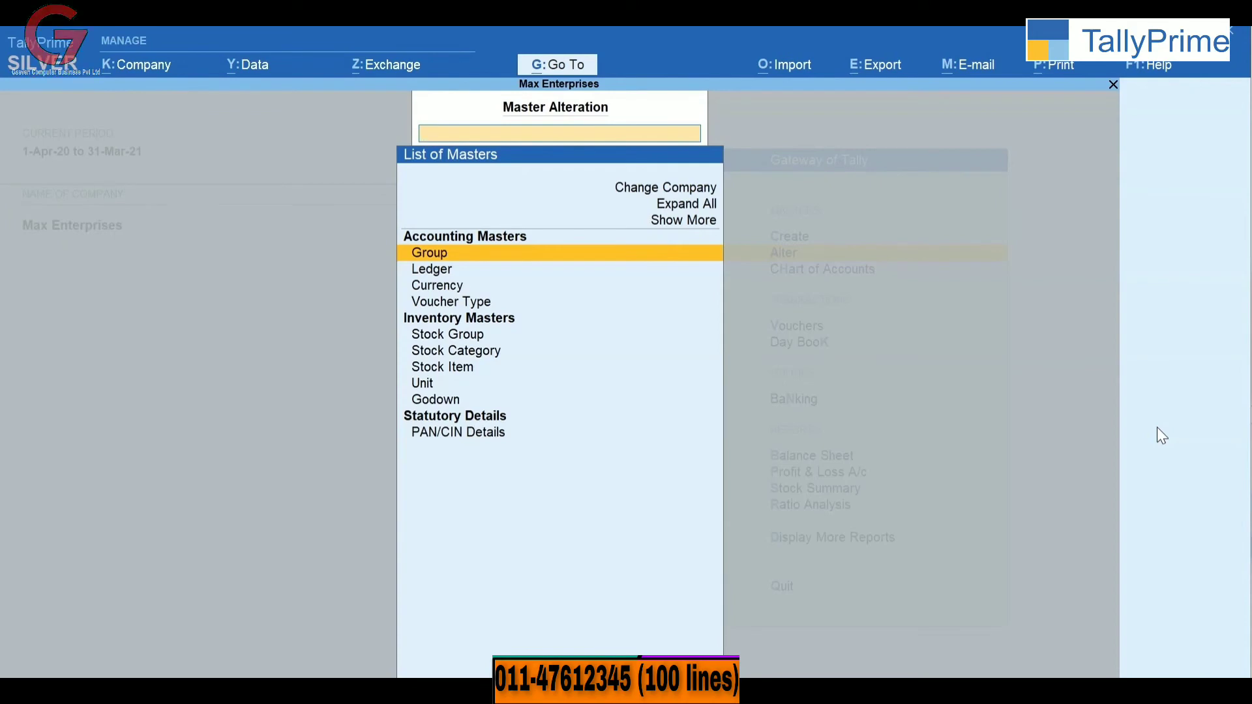
{"action": "left_click", "coordinate": [431, 268]}
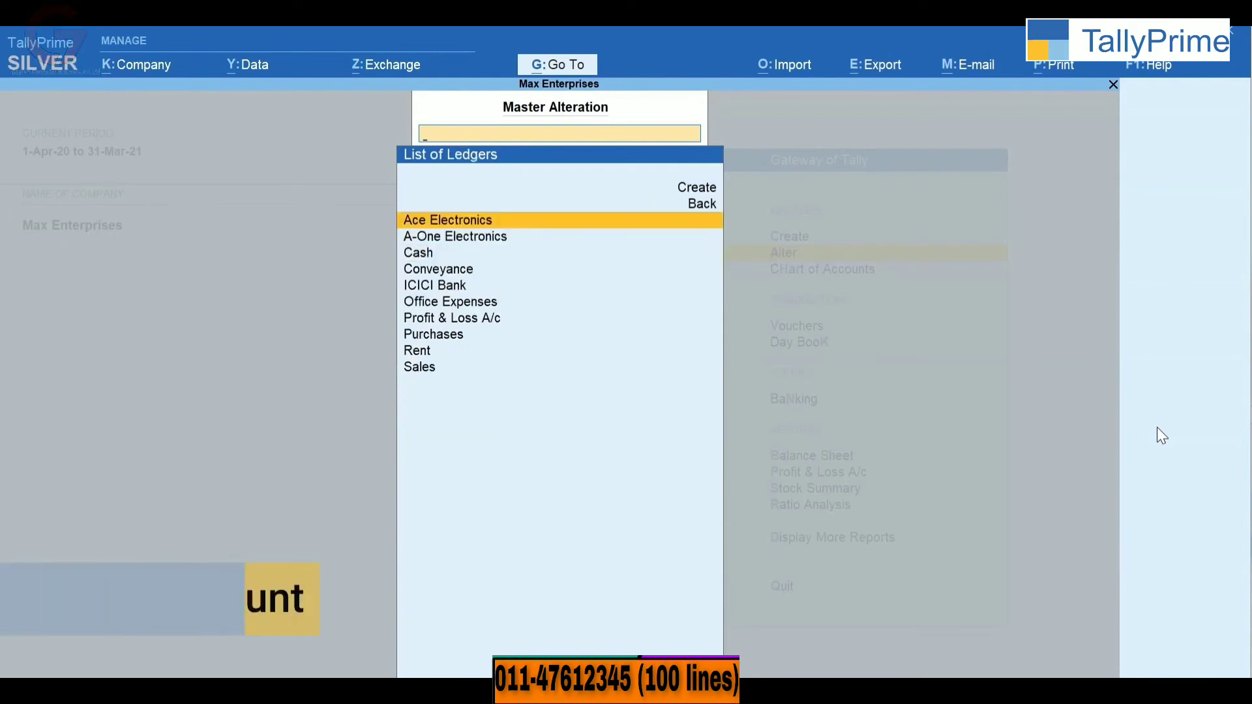
{"action": "left_click", "coordinate": [448, 219]}
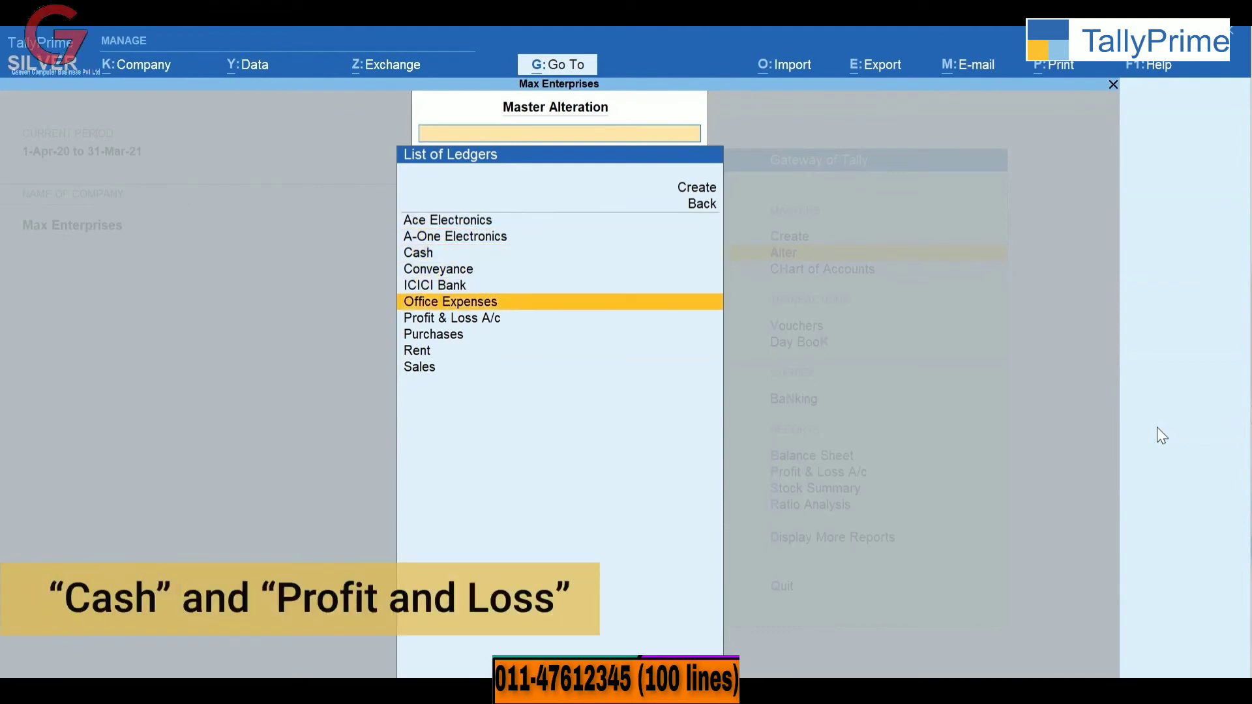
{"action": "key", "text": "down"}
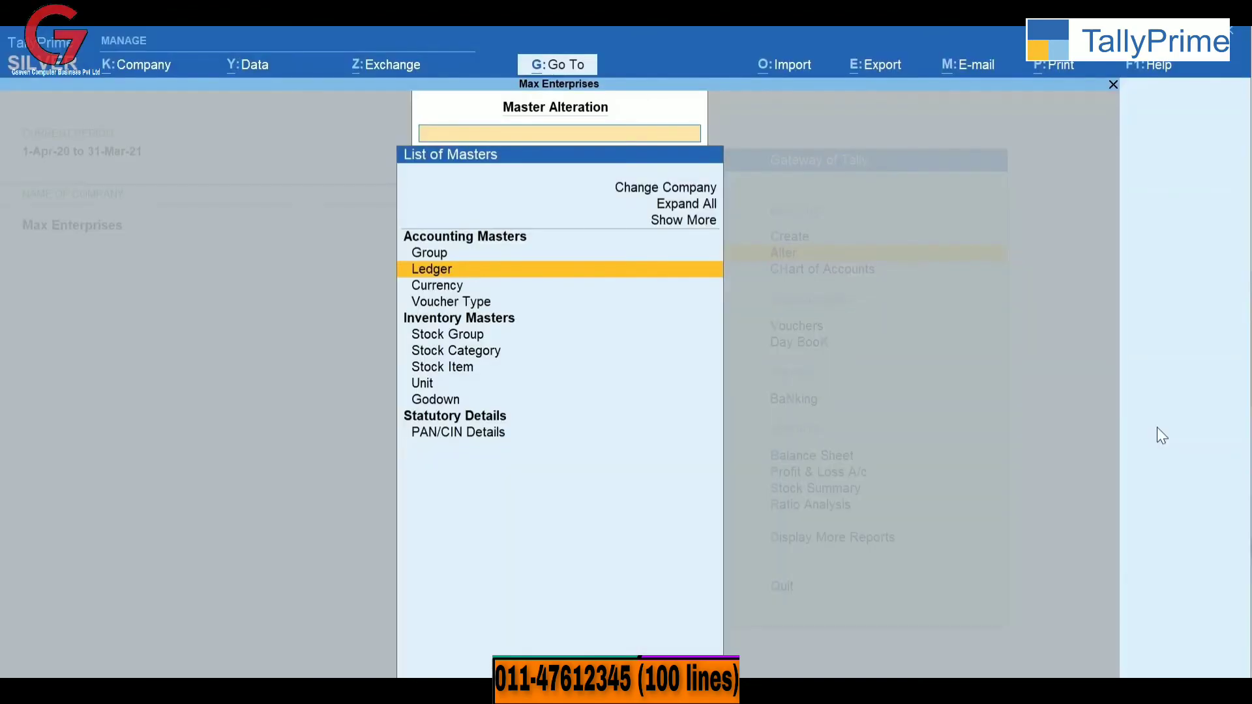
{"action": "key", "text": "Escape"}
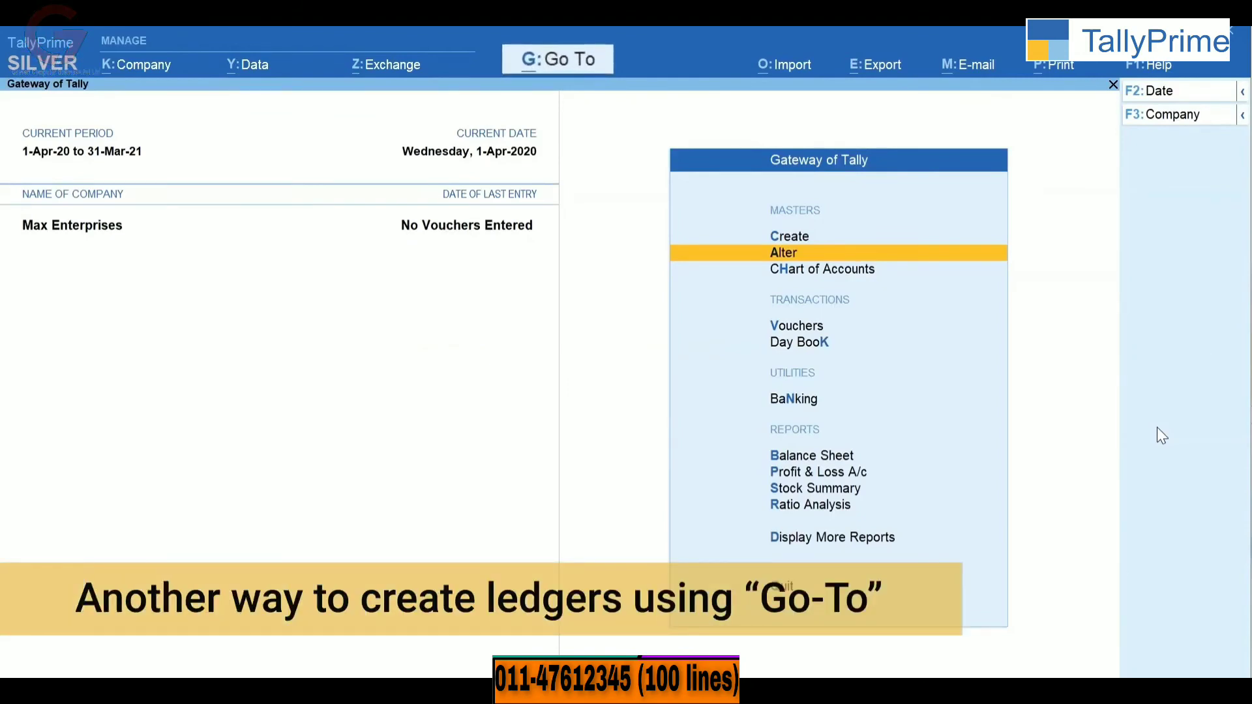
Step: Create the Office Furniture ledger under Fixed Assets with a 60,000 opening balance
{"action": "left_click", "coordinate": [811, 456]}
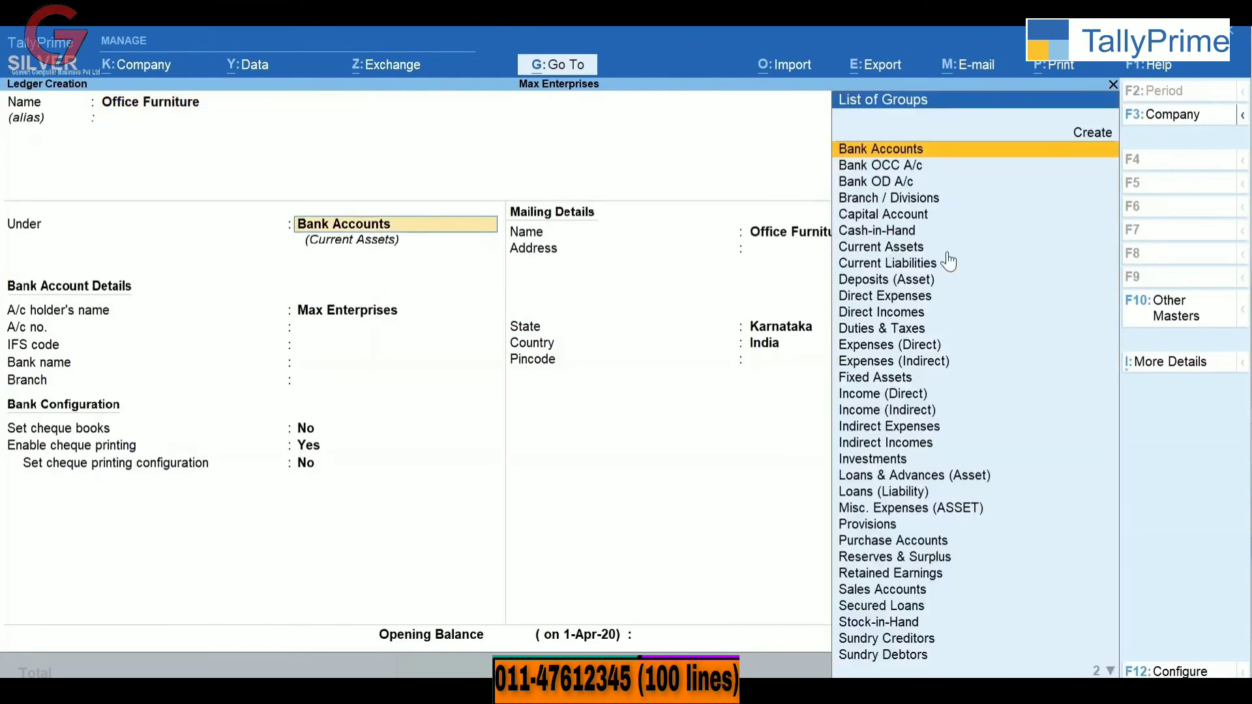
{"action": "left_click", "coordinate": [874, 377]}
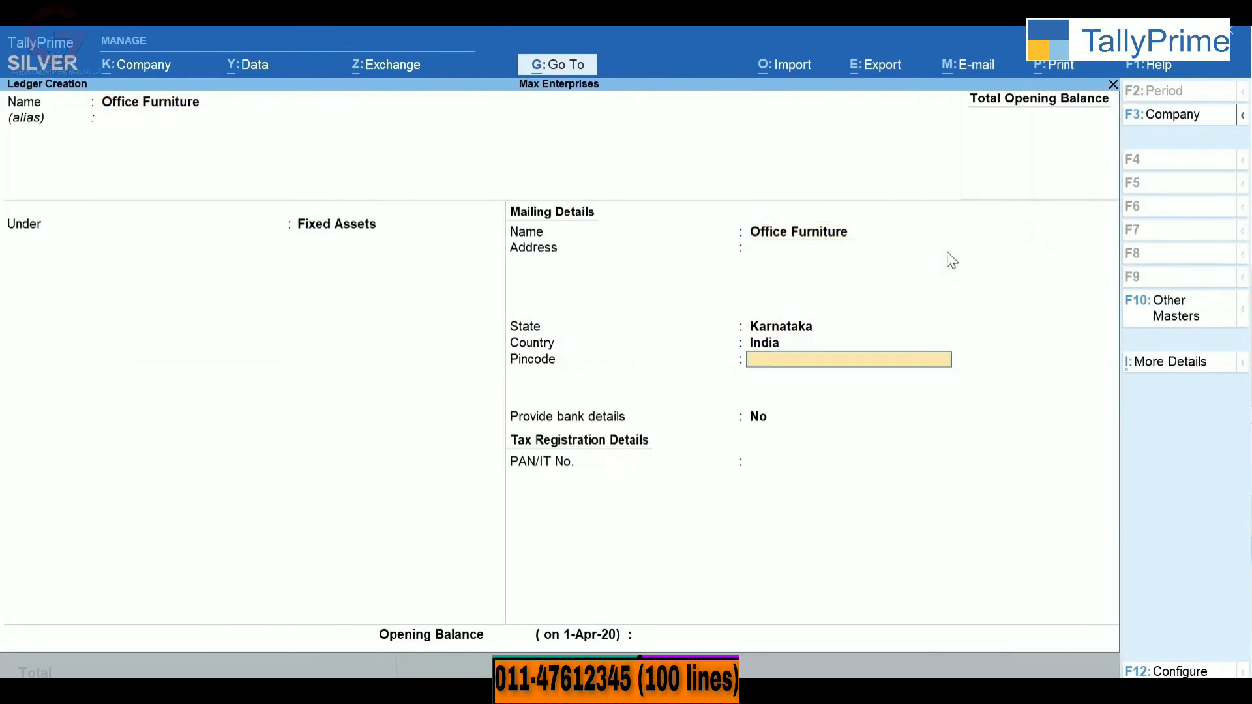
{"action": "type", "text": "600"}
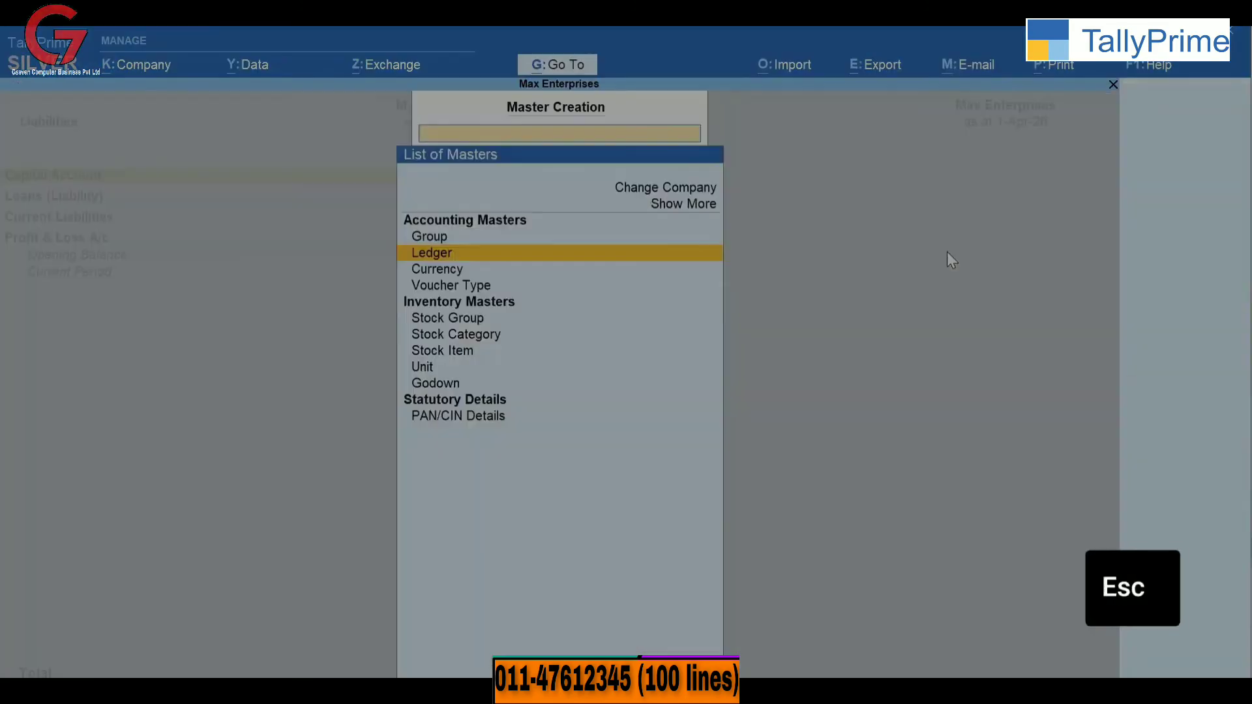
{"action": "key", "text": "Escape"}
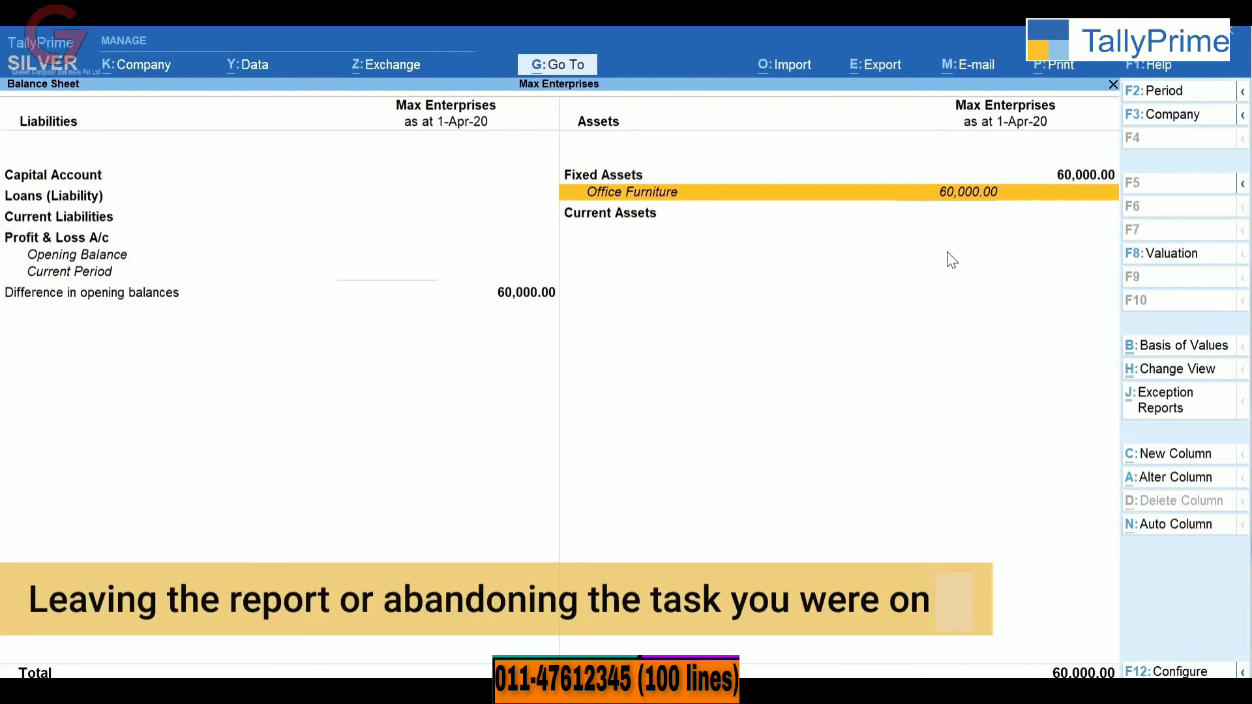
Step: Review Office Furniture at 60,000.00 under Fixed Assets, then leave the Balance Sheet
{"action": "key", "text": "Escape"}
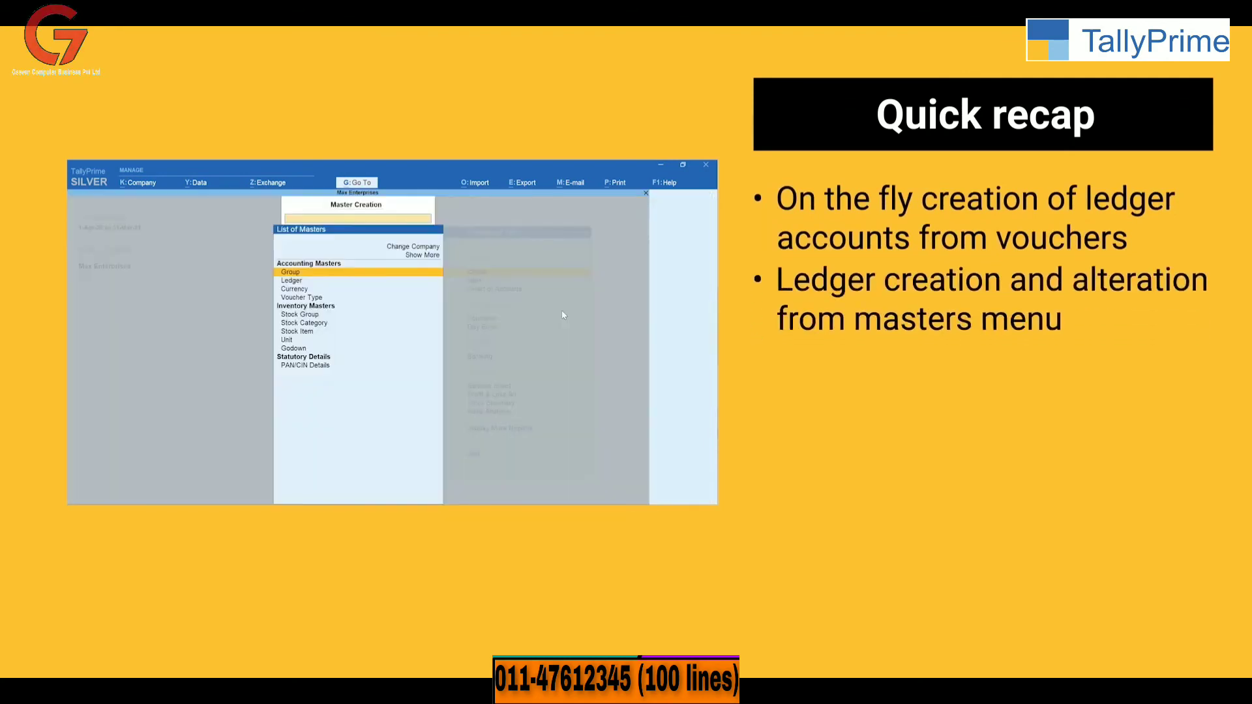
{"action": "type", "text": "L"}
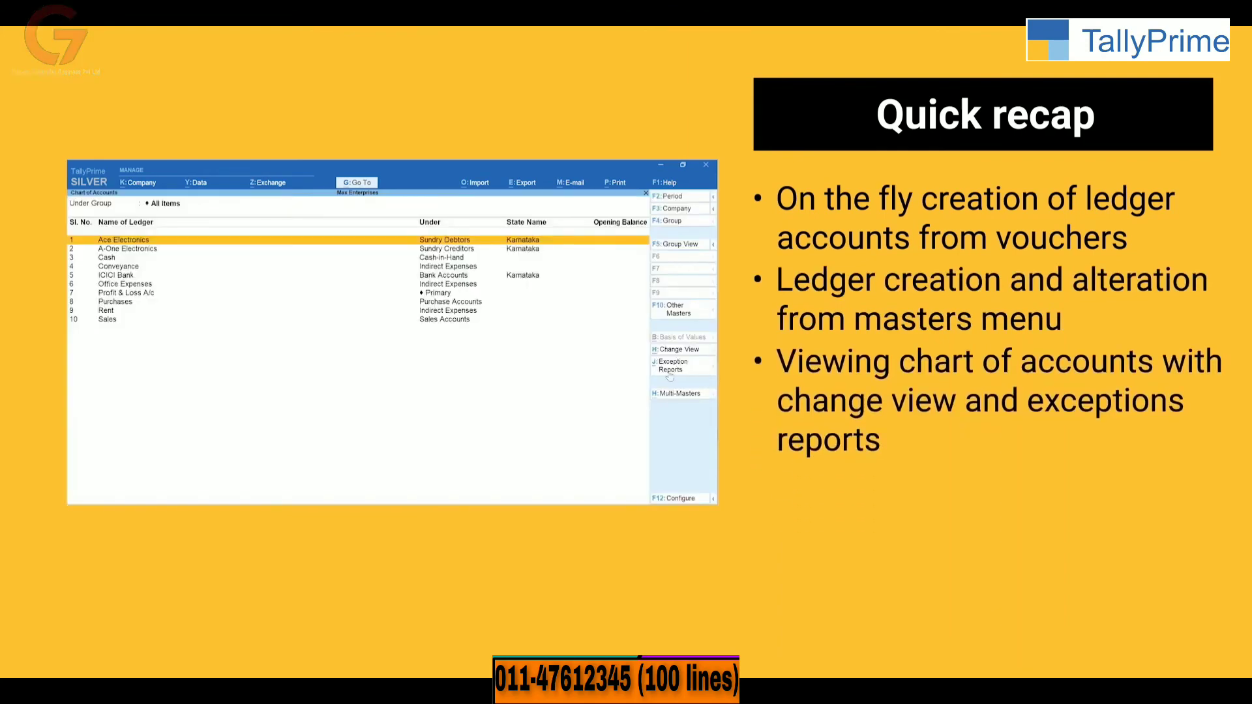
{"action": "left_click", "coordinate": [672, 365]}
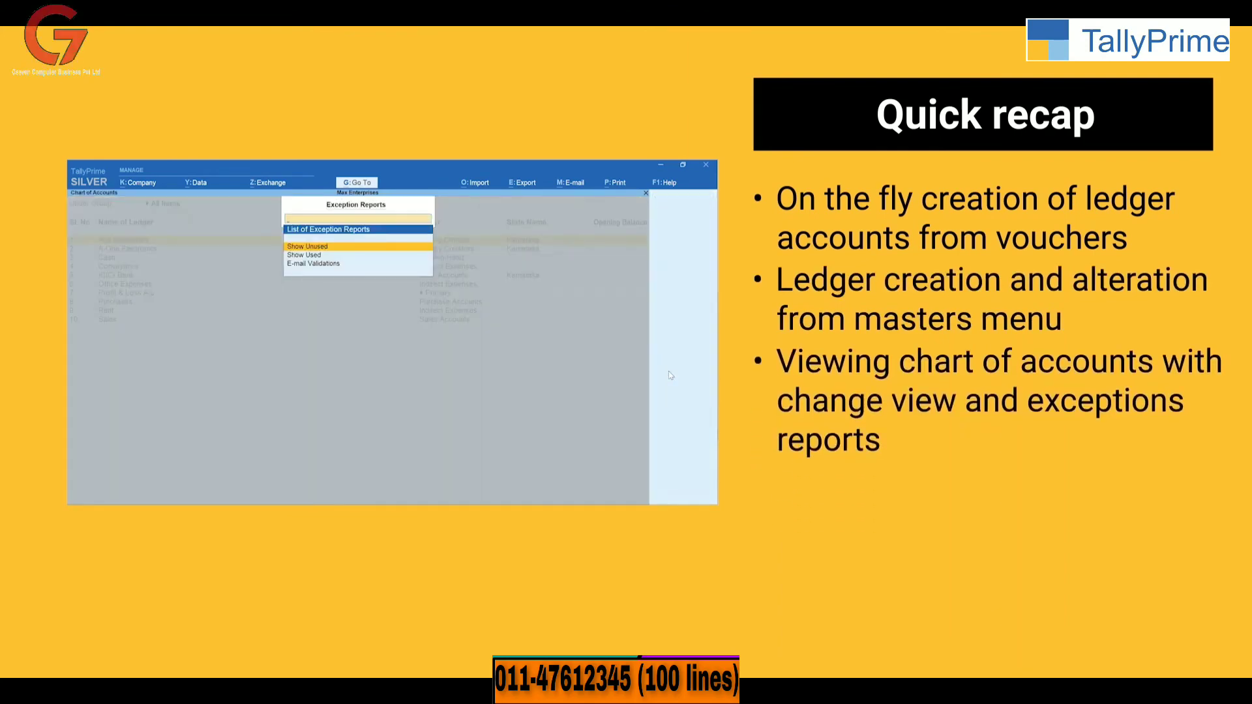